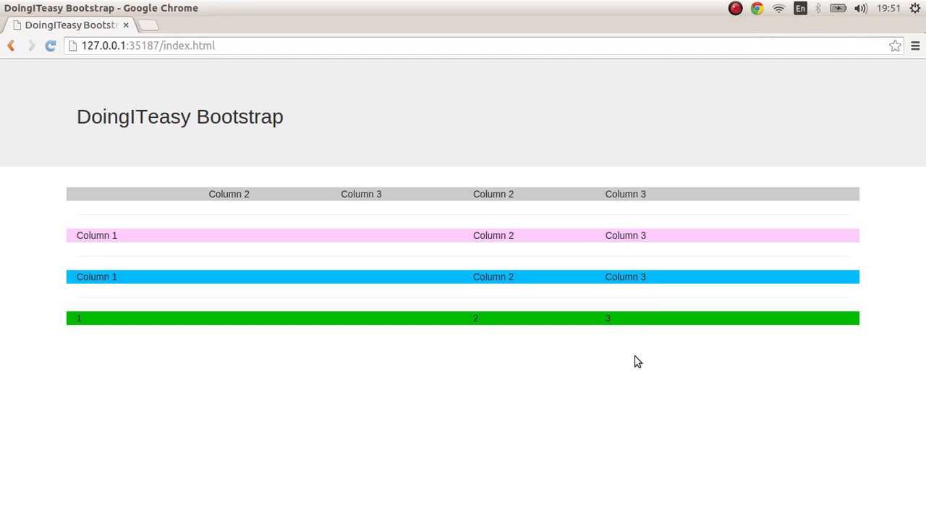
{"action": "mouse_move", "coordinate": [440, 266]}
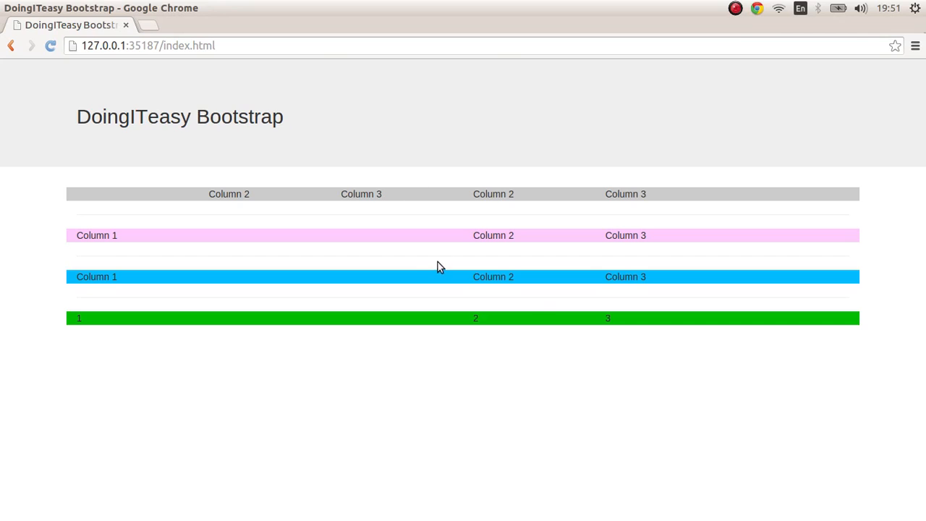
{"action": "mouse_move", "coordinate": [568, 336]}
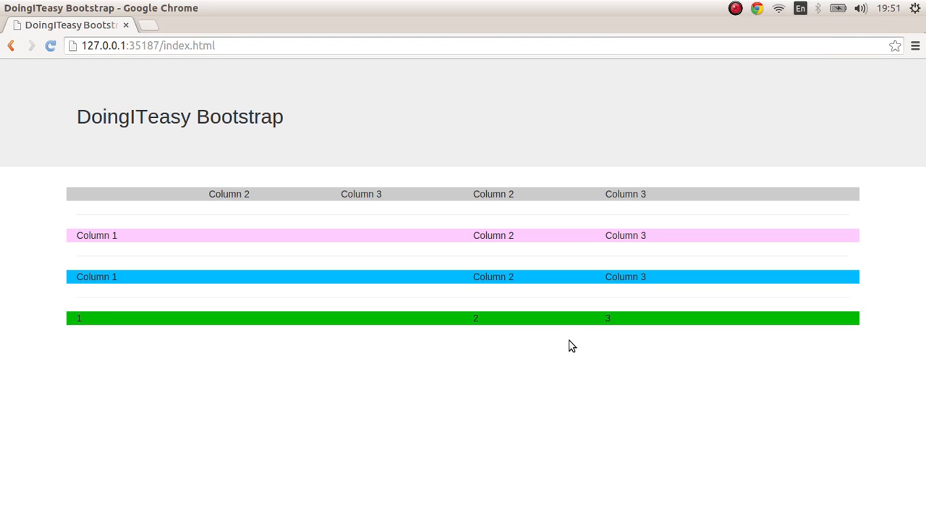
{"action": "mouse_move", "coordinate": [417, 334]}
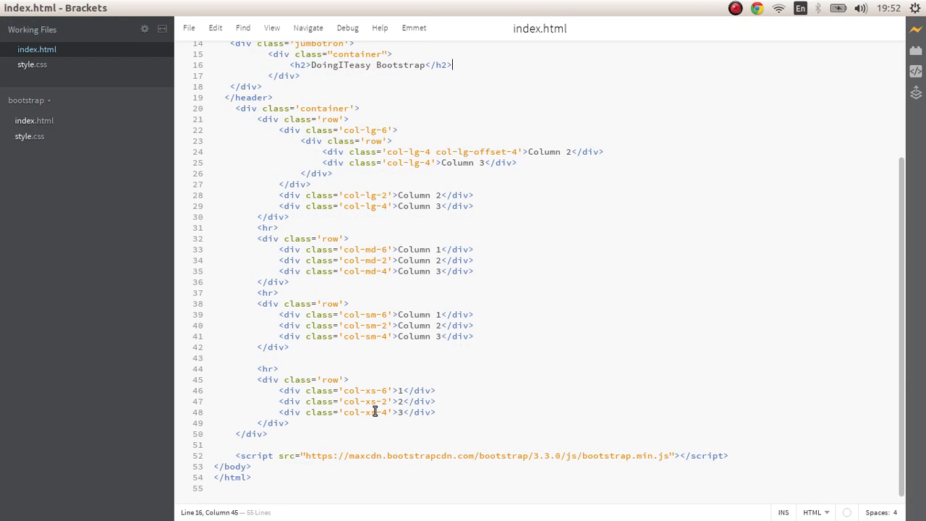
Review the column size classes in the markup and the md/lg column rules in the stylesheet.
{"action": "double_click", "coordinate": [364, 411]}
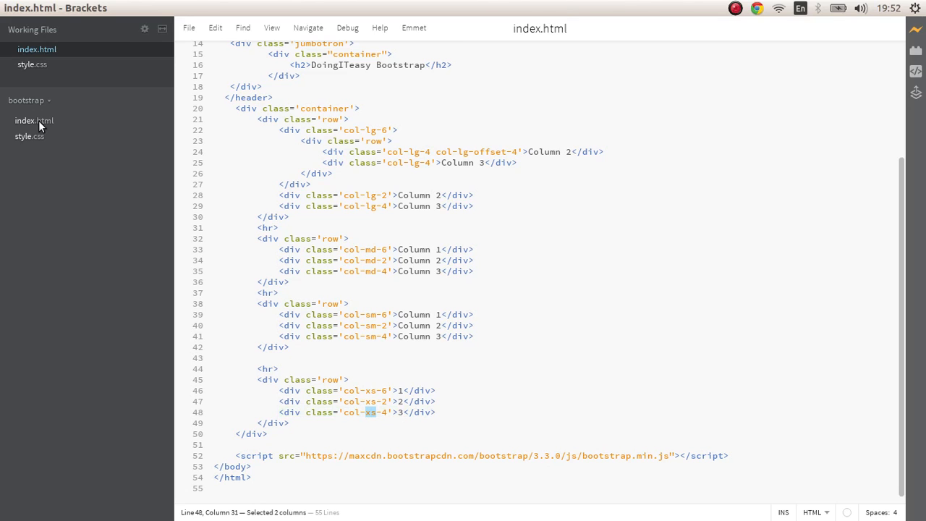
{"action": "mouse_move", "coordinate": [356, 208]}
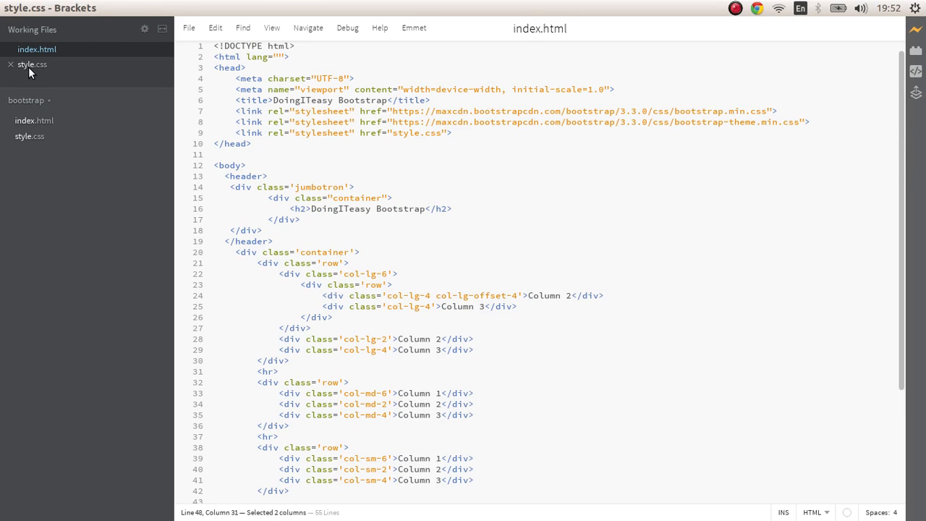
{"action": "left_click", "coordinate": [32, 64]}
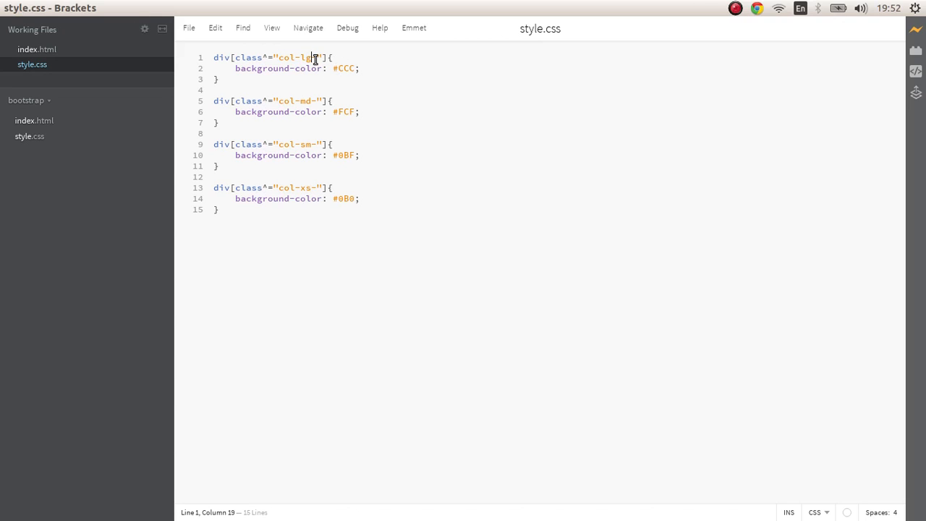
{"action": "double_click", "coordinate": [297, 58]}
{"action": "type", "text": "-"}
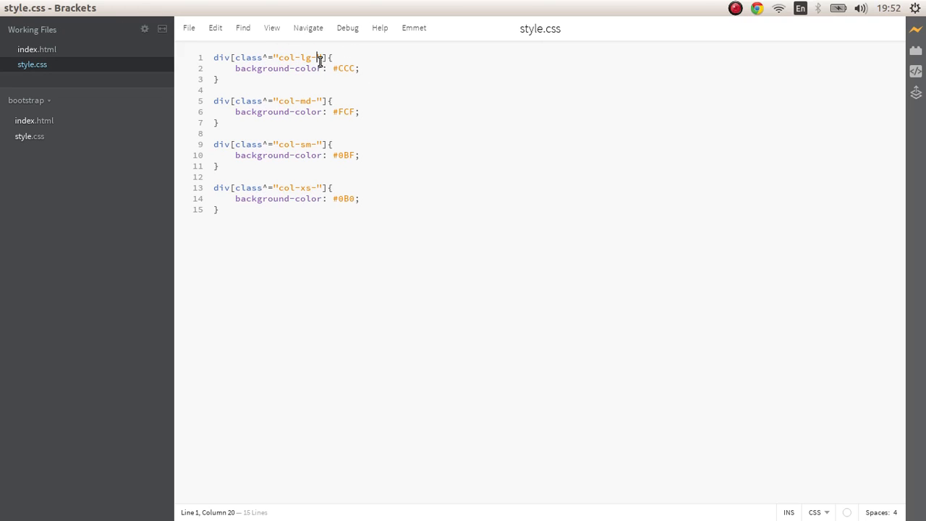
{"action": "mouse_move", "coordinate": [334, 64]}
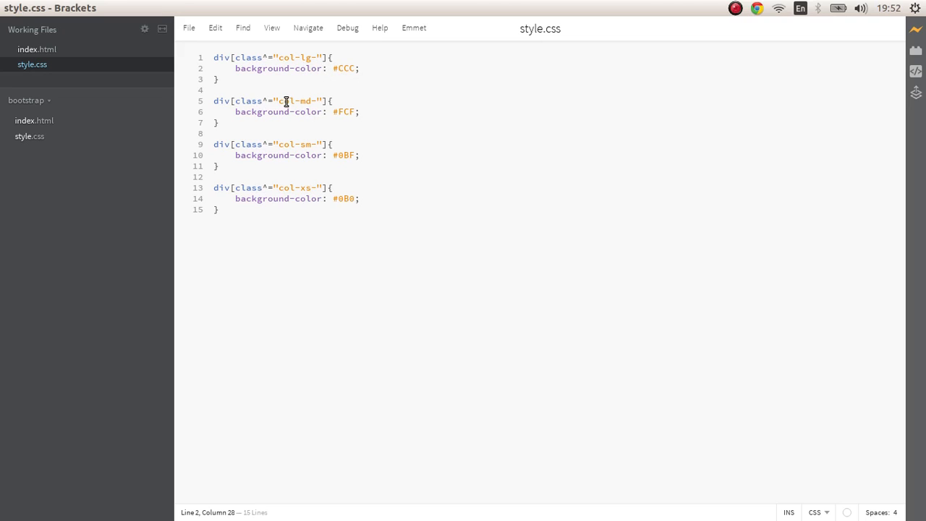
{"action": "left_click", "coordinate": [304, 101]}
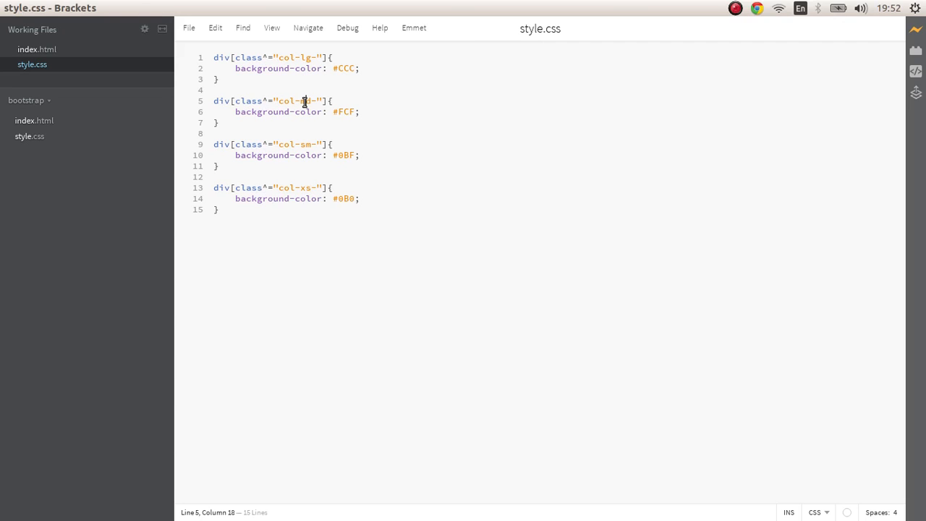
{"action": "mouse_move", "coordinate": [278, 106]}
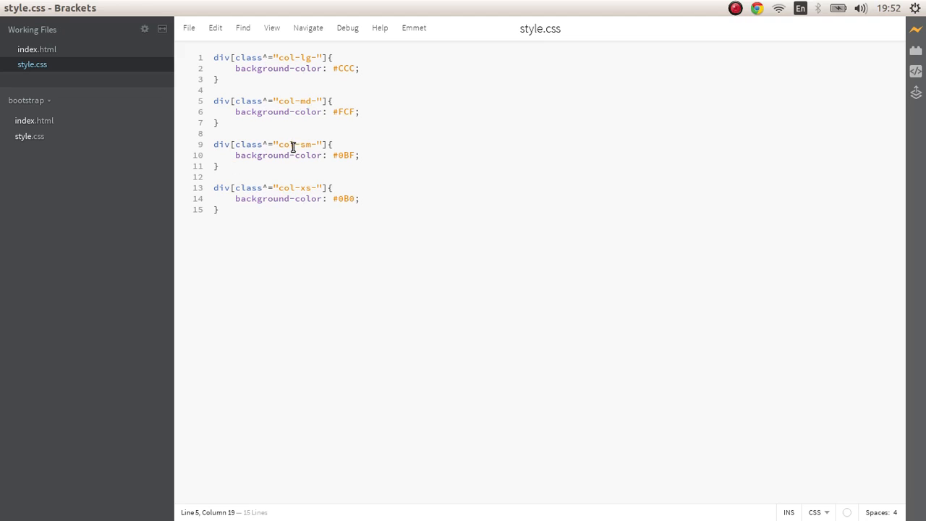
{"action": "left_click", "coordinate": [312, 101]}
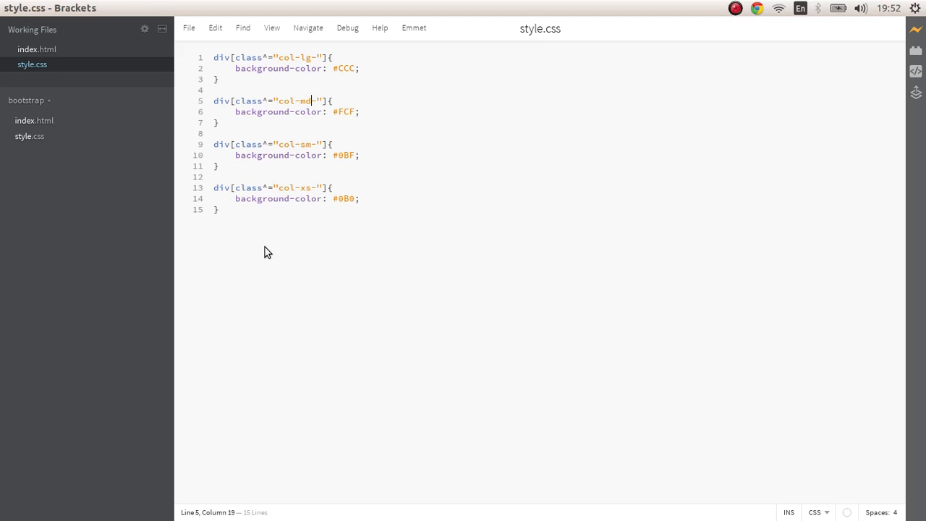
{"action": "mouse_move", "coordinate": [36, 49]}
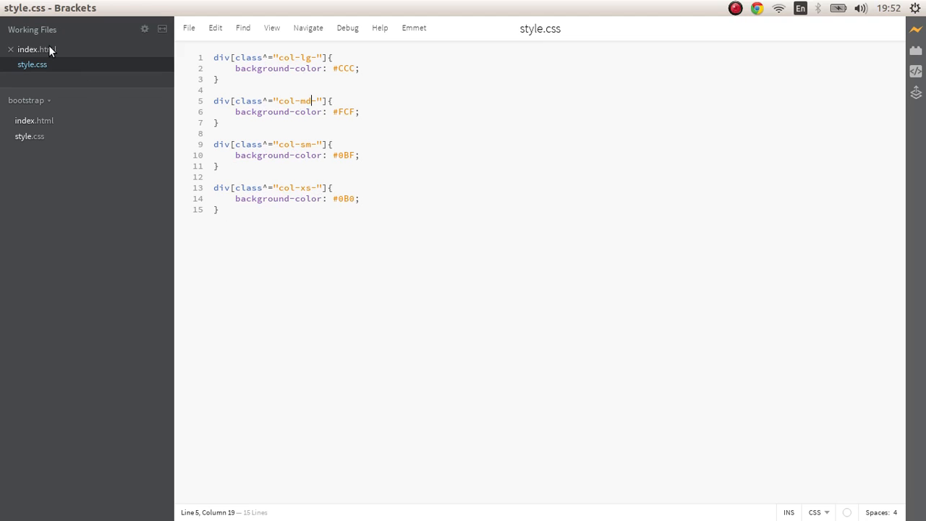
{"action": "left_click", "coordinate": [37, 49]}
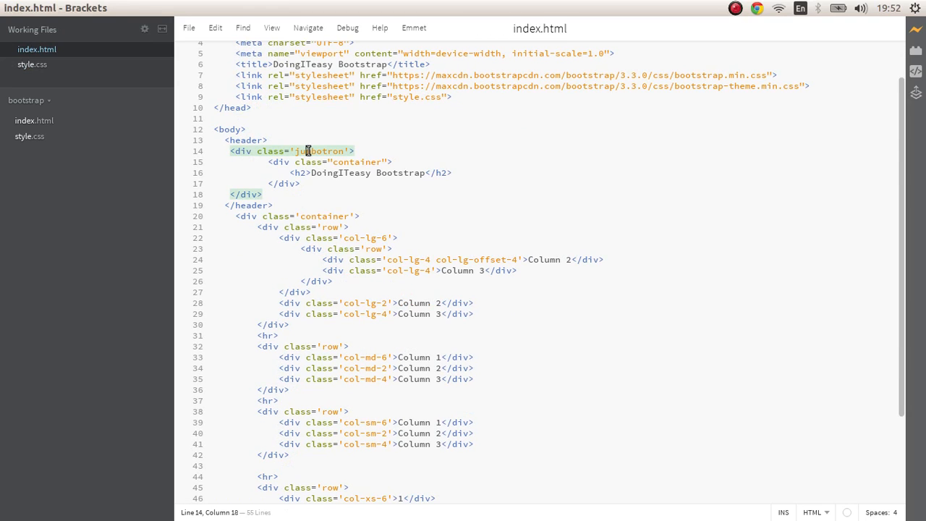
{"action": "double_click", "coordinate": [318, 150]}
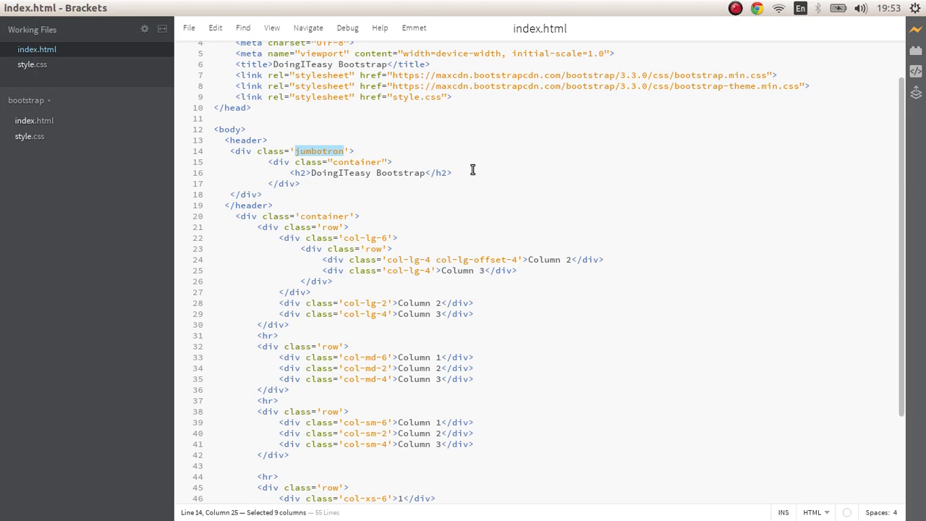
{"action": "left_click", "coordinate": [434, 208]}
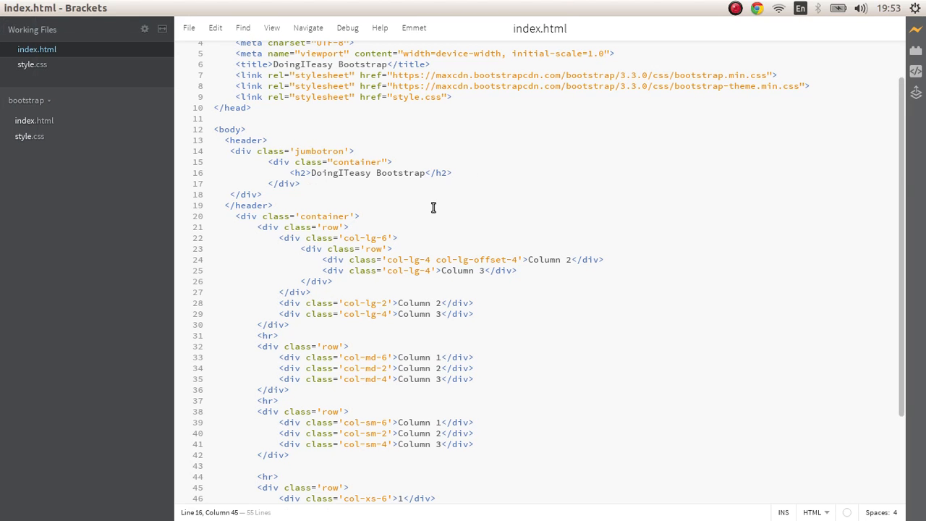
{"action": "mouse_move", "coordinate": [509, 267]}
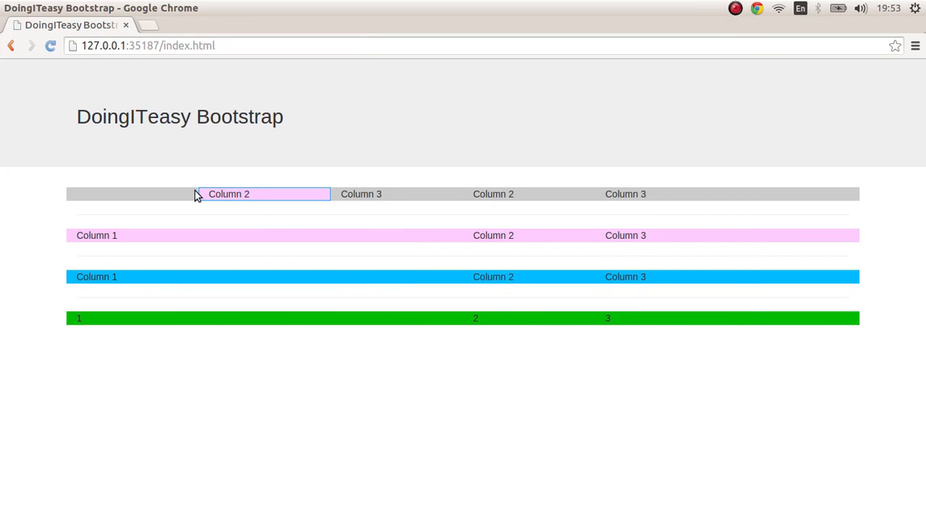
{"action": "mouse_move", "coordinate": [90, 196]}
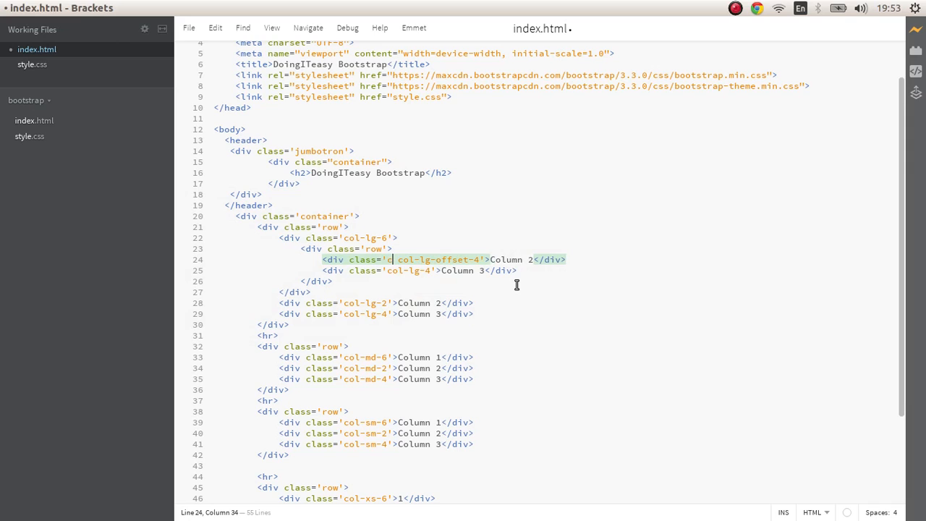
Replace the nested Column 2 div's class value with a col-md four-column class.
{"action": "type", "text": "col-md-4"}
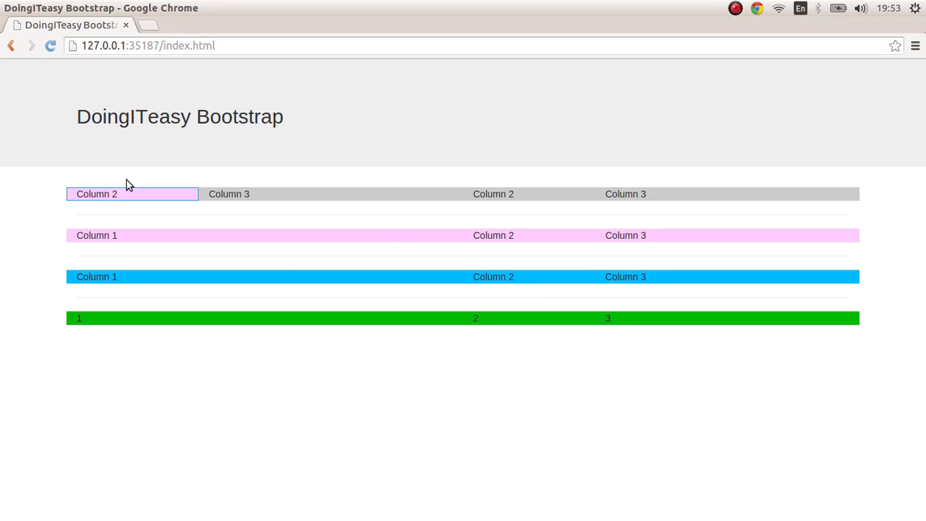
{"action": "mouse_move", "coordinate": [354, 223]}
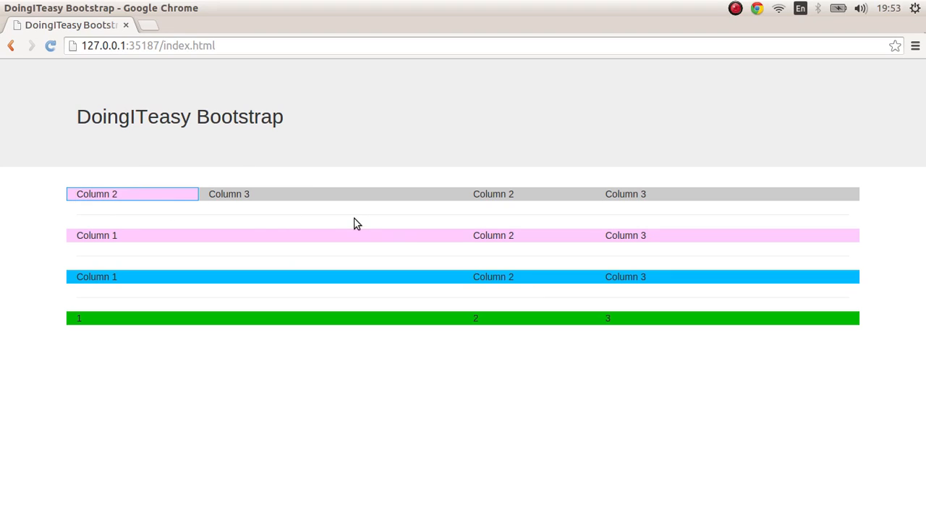
{"action": "mouse_move", "coordinate": [341, 203]}
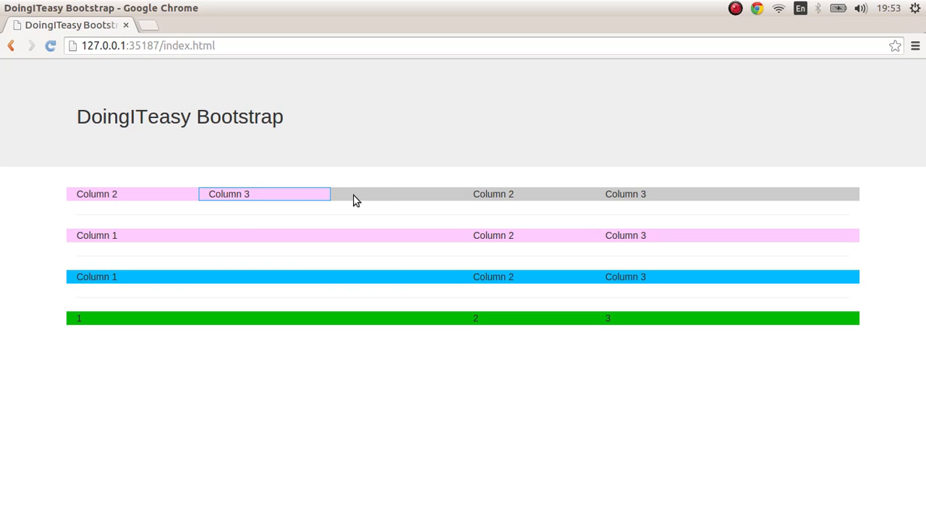
{"action": "mouse_move", "coordinate": [367, 188]}
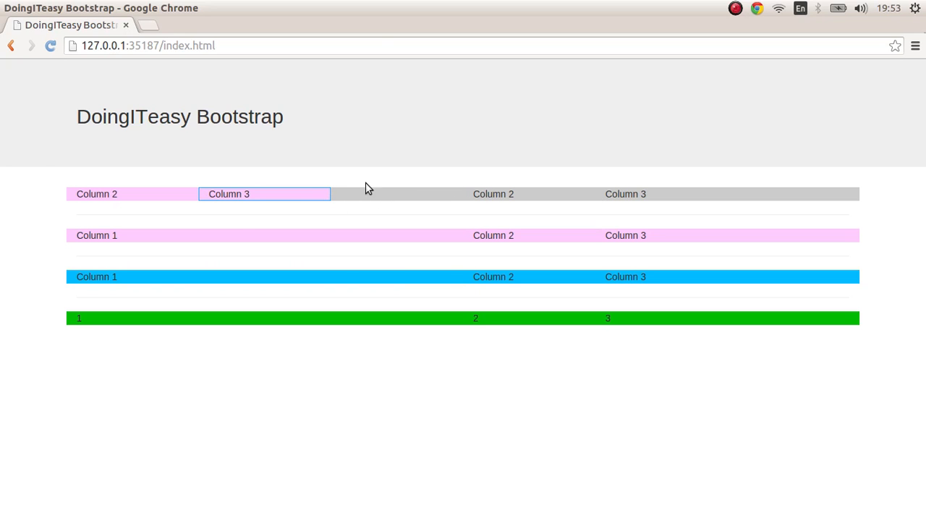
{"action": "mouse_move", "coordinate": [334, 197]}
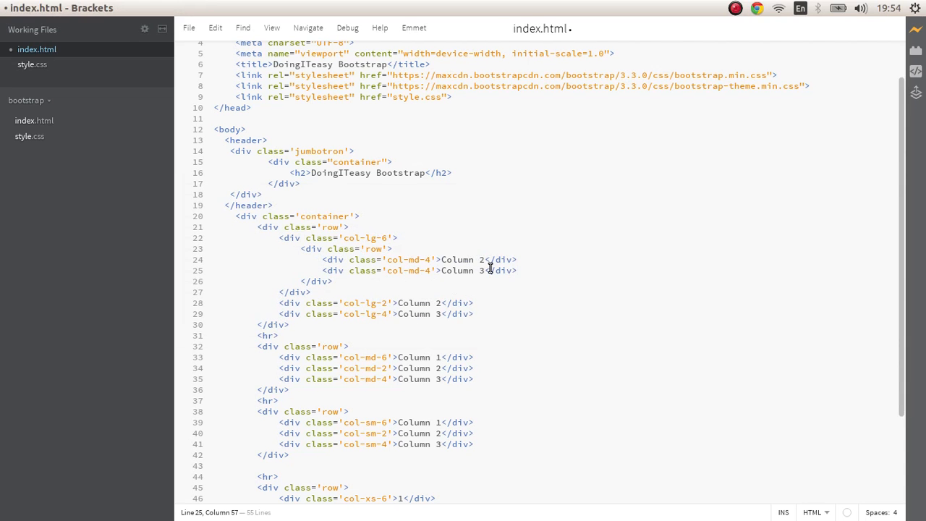
{"action": "left_click_drag", "start_coordinate": [425, 270], "coordinate": [518, 271]}
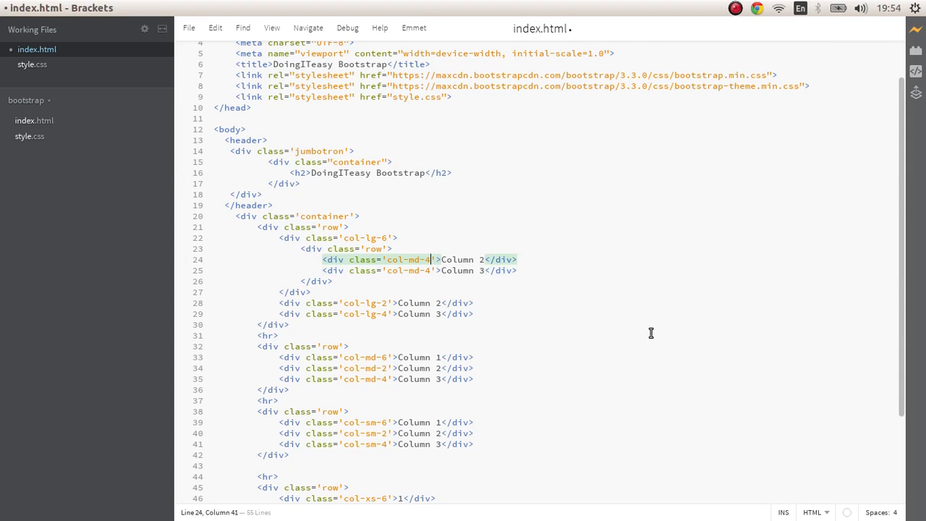
{"action": "type", "text": "col-"}
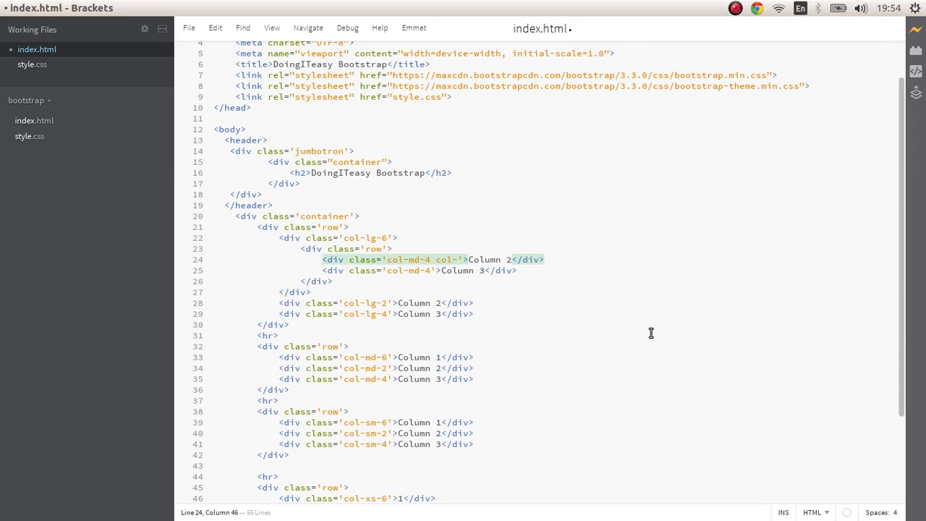
{"action": "type", "text": "md-offset"}
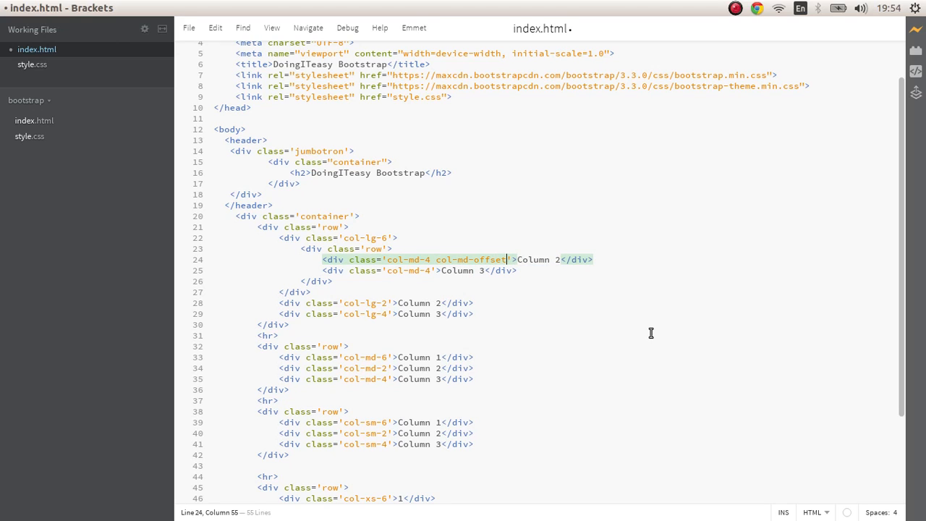
{"action": "type", "text": "-4"}
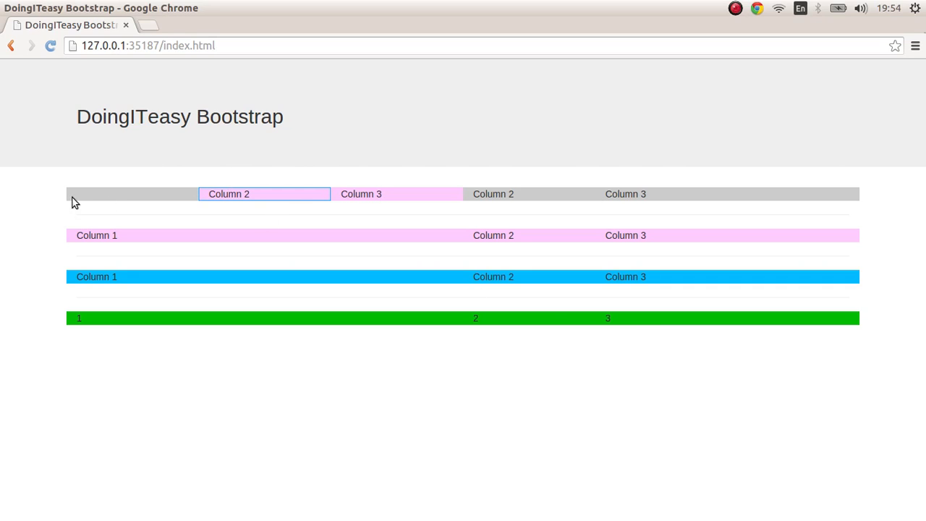
{"action": "mouse_move", "coordinate": [475, 359]}
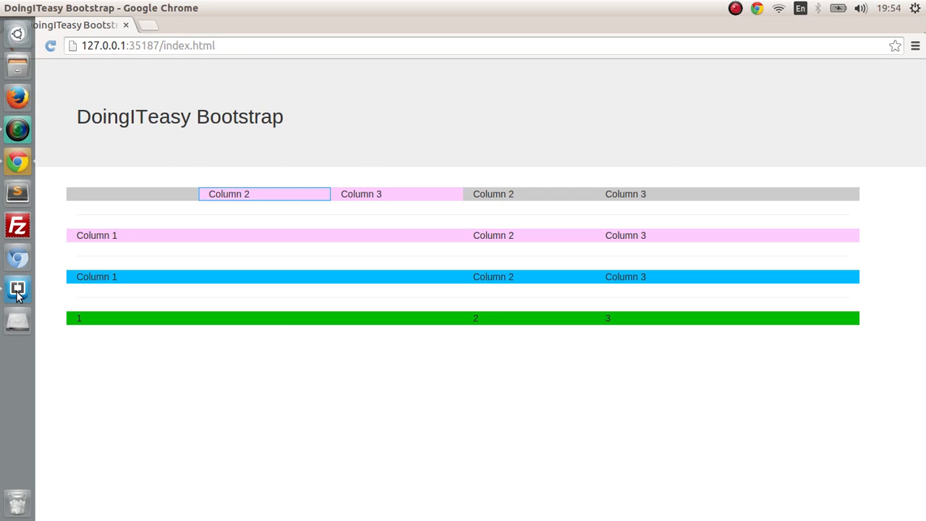
Write <a href='#' class='btn btn-default'>Button</a> on new lines inside the container.
{"action": "left_click", "coordinate": [17, 289]}
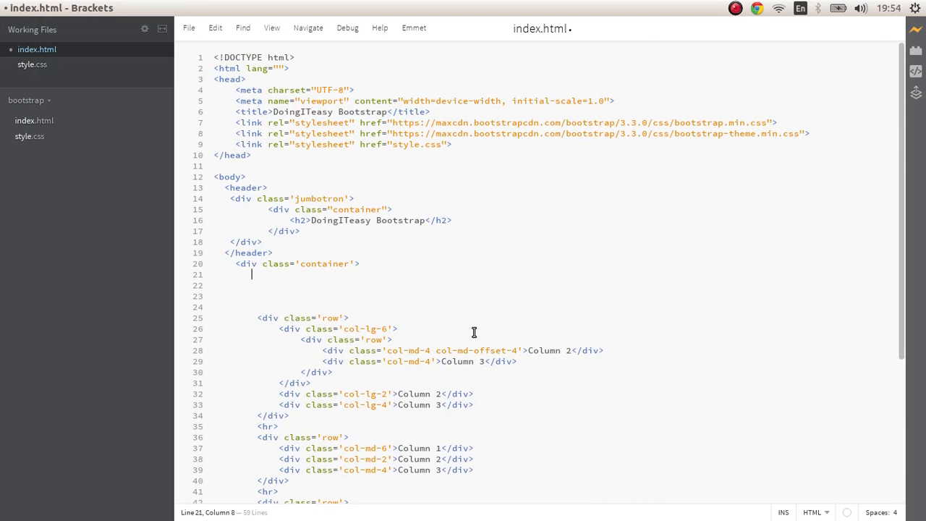
{"action": "key", "text": "Down"}
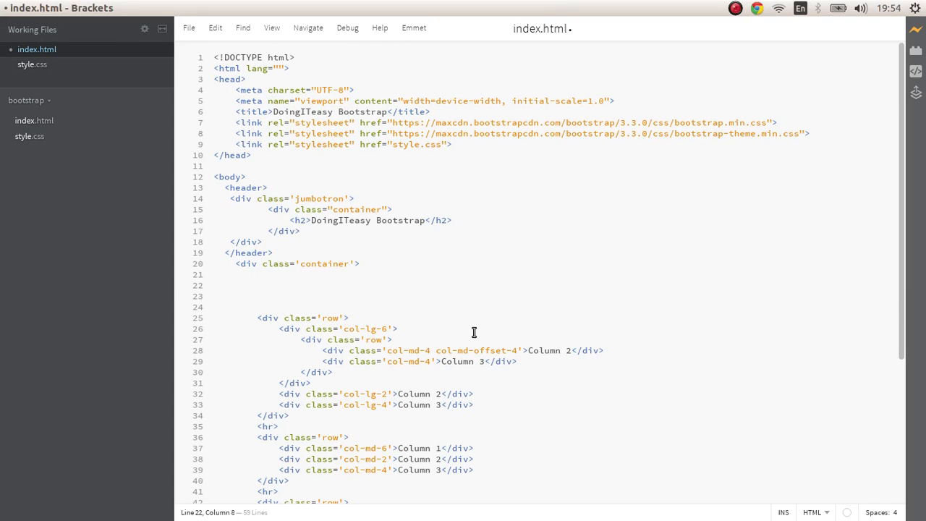
{"action": "type", "text": "a"}
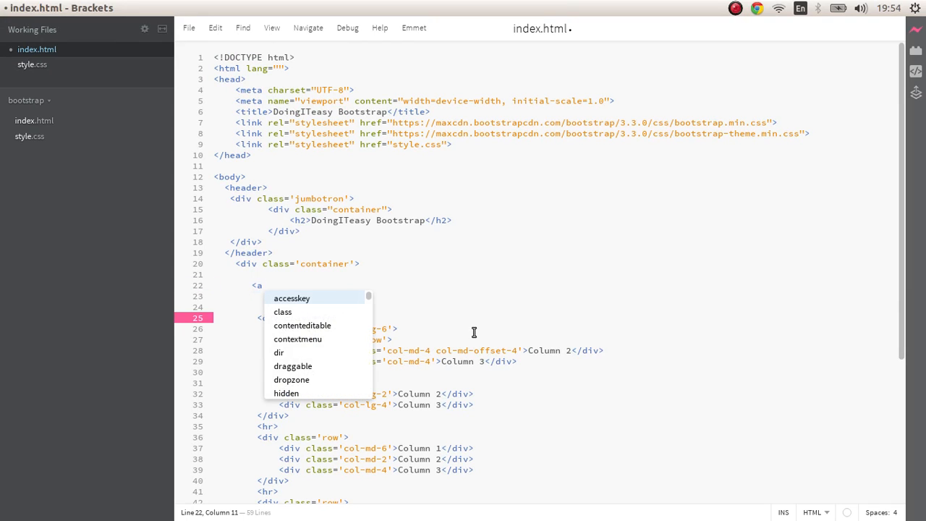
{"action": "type", "text": "href='"}
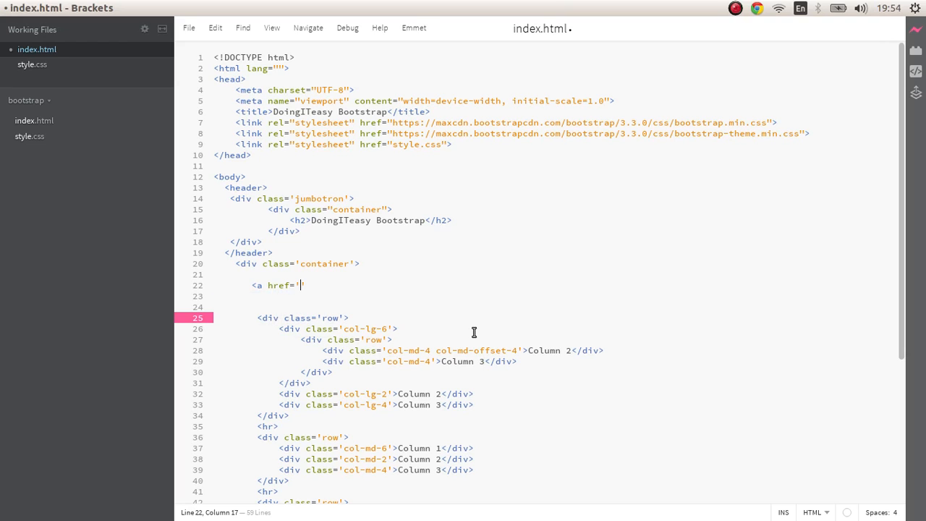
{"action": "type", "text": "#' class-"}
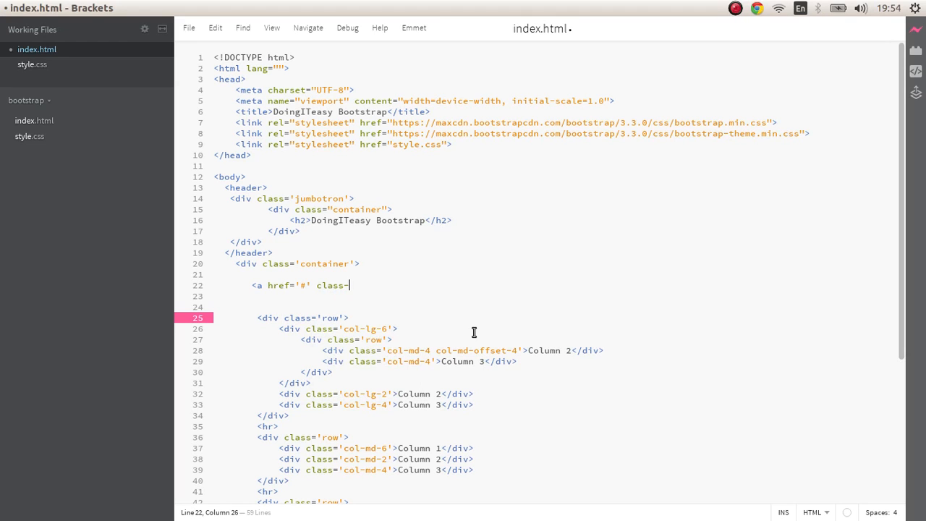
{"action": "type", "text": "'btn"}
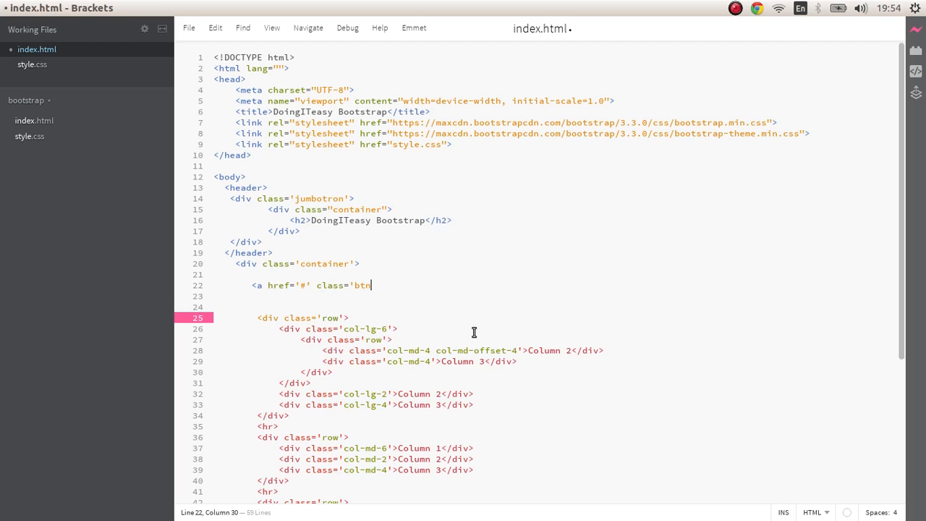
{"action": "type", "text": "btn-default'"}
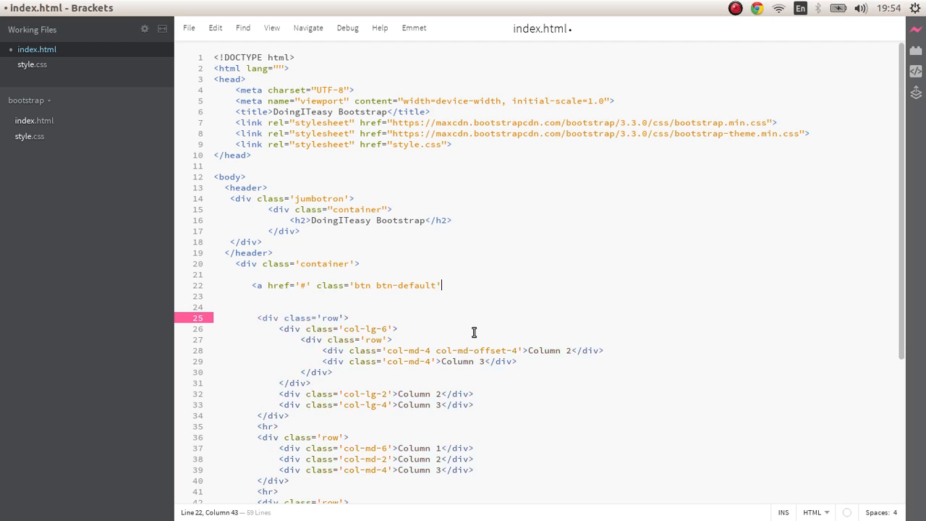
{"action": "type", "text": "Bu"}
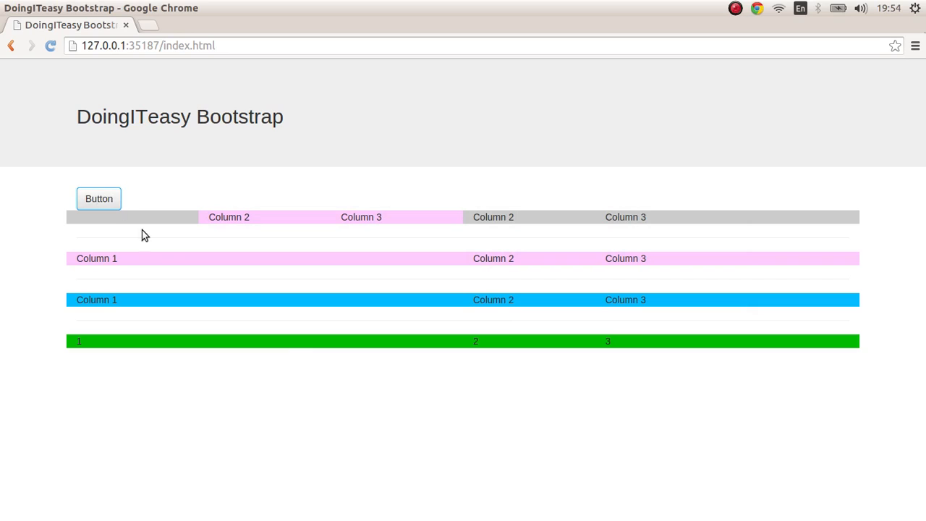
{"action": "left_click", "coordinate": [98, 198]}
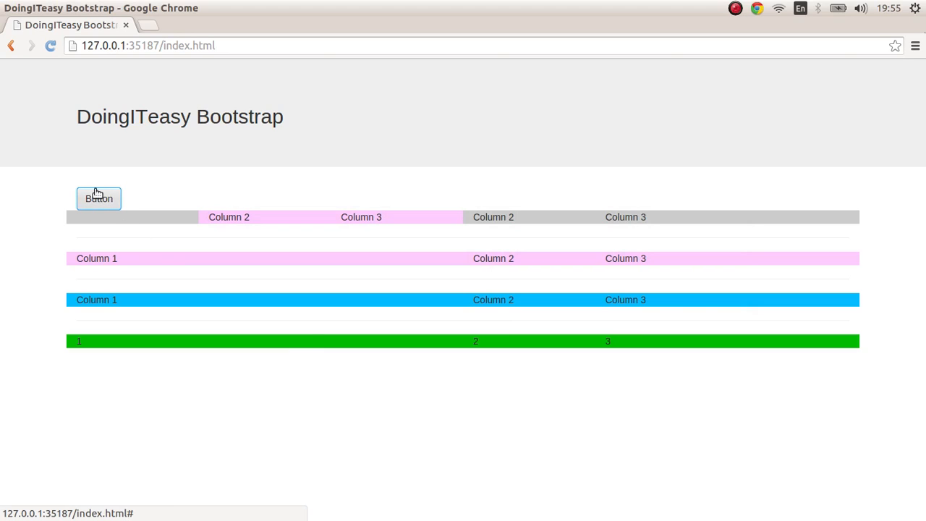
{"action": "mouse_move", "coordinate": [122, 214]}
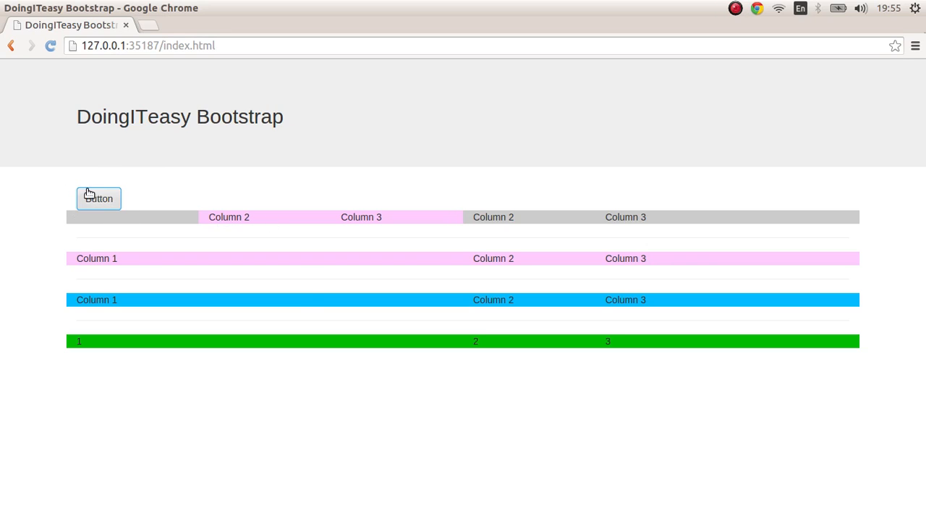
{"action": "left_click", "coordinate": [99, 199]}
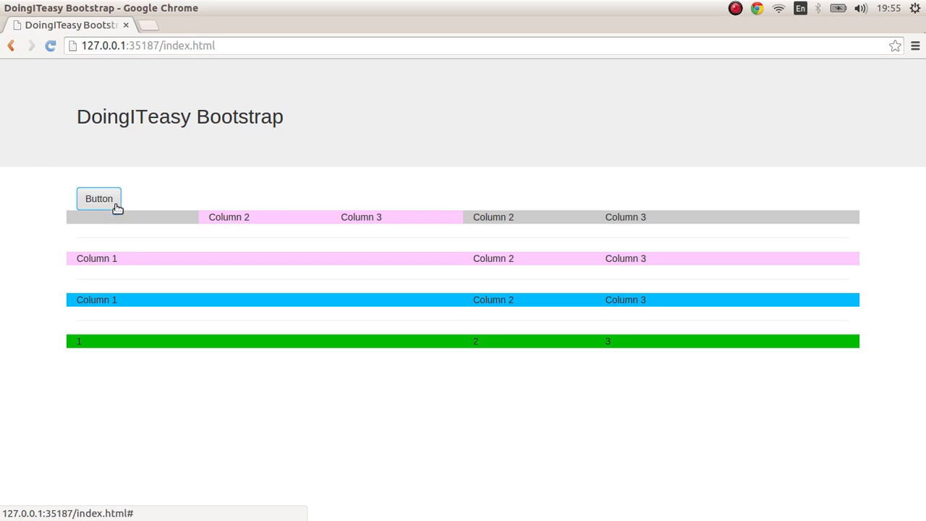
{"action": "mouse_move", "coordinate": [130, 246]}
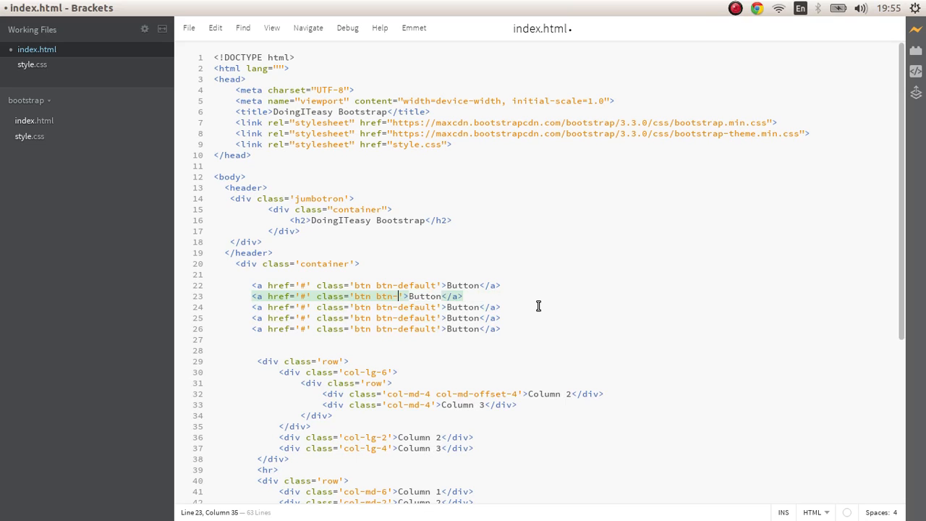
Change the copied buttons to btn-primary, btn-success and btn-danger and add an <hr> after them.
{"action": "type", "text": "primary"}
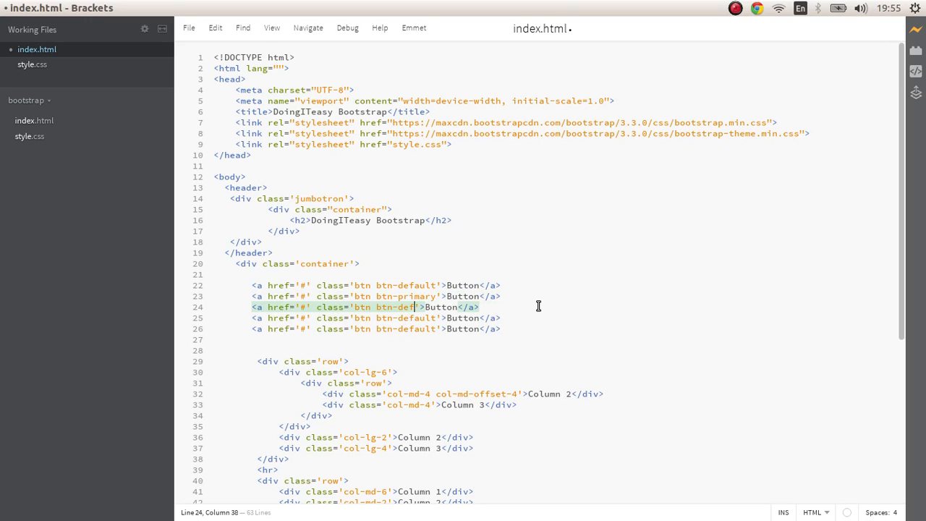
{"action": "key", "text": "BackSpace"}
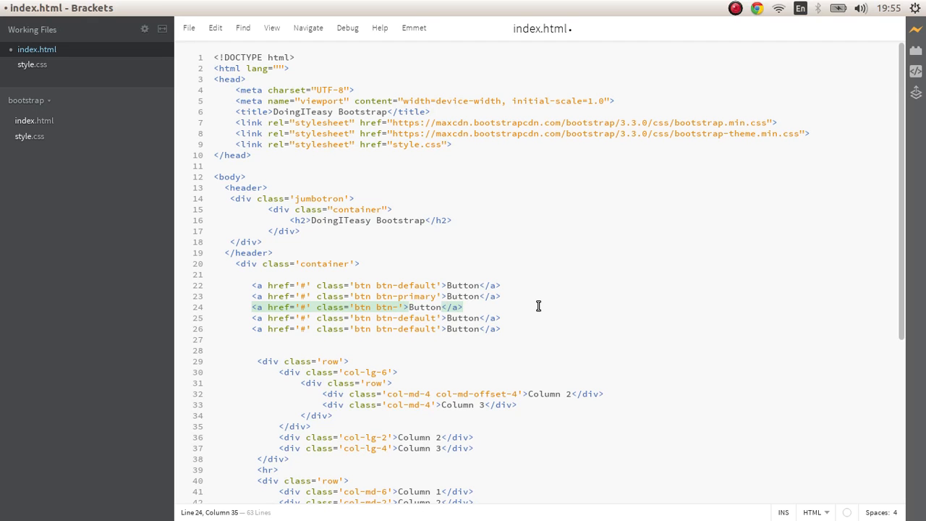
{"action": "type", "text": "success"}
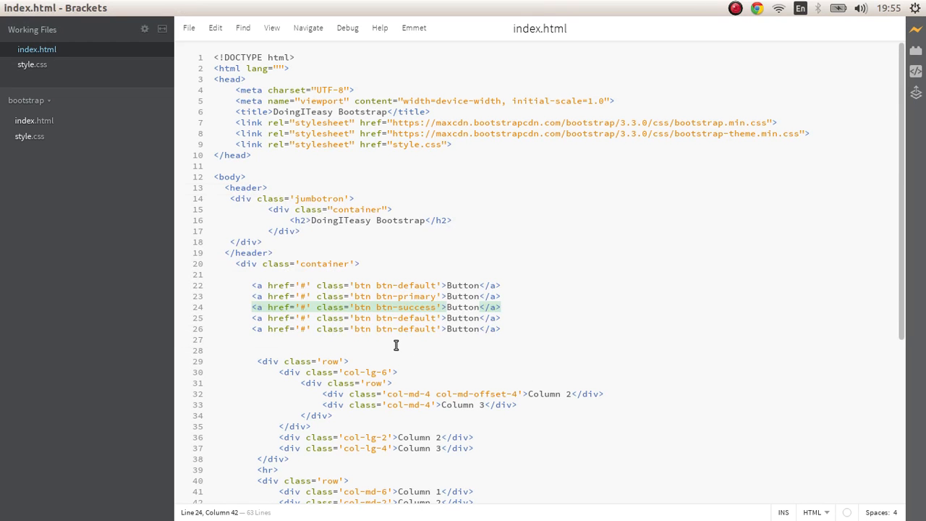
{"action": "type", "text": "<hr"}
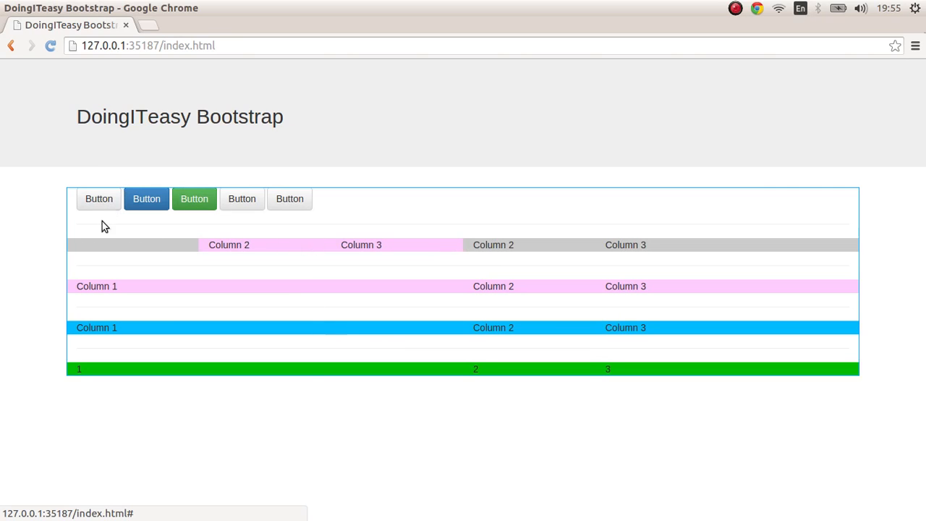
{"action": "mouse_move", "coordinate": [127, 208]}
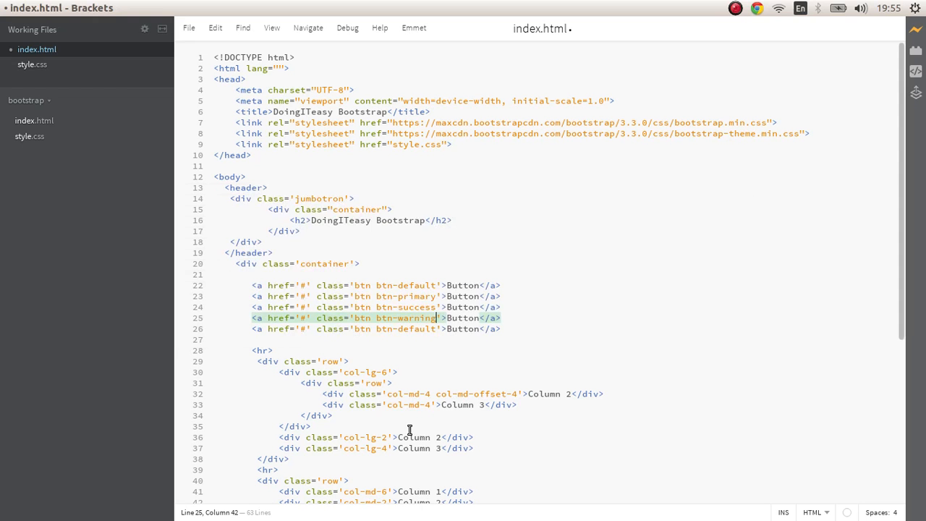
{"action": "type", "text": "da"}
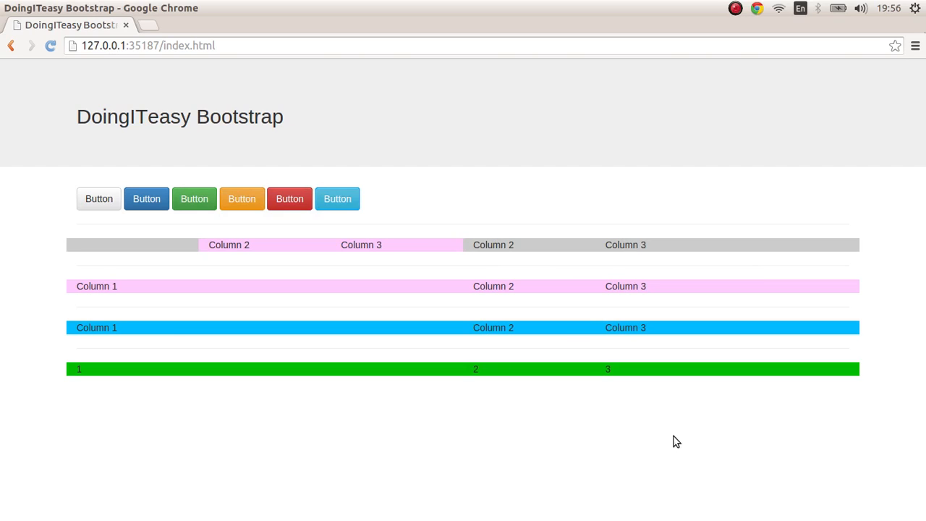
{"action": "mouse_move", "coordinate": [460, 220]}
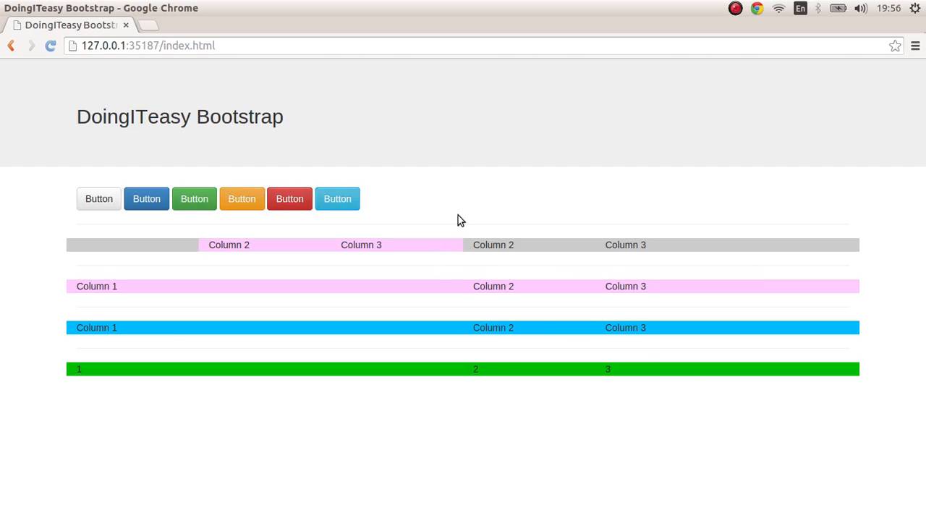
{"action": "mouse_move", "coordinate": [479, 223]}
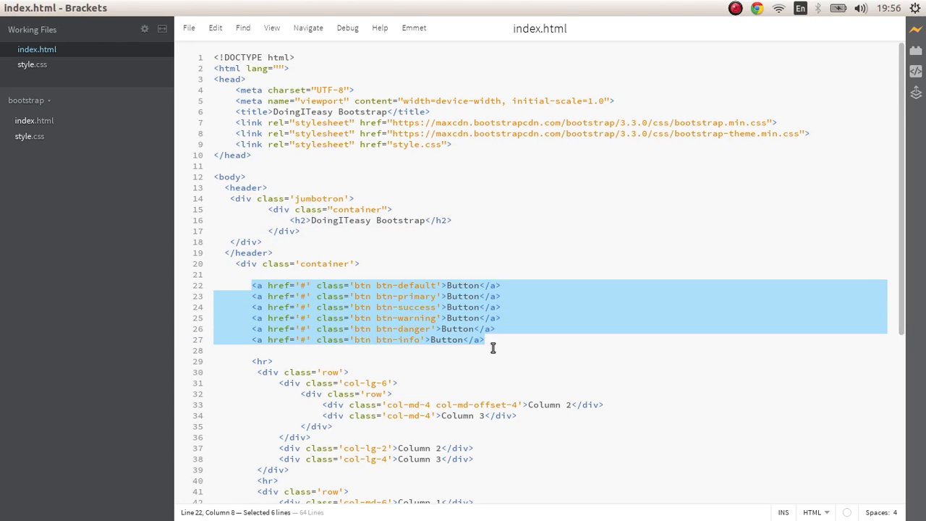
Write Default Button elements with btn-primary/btn-default and btn-success btn-sm classes below the links.
{"action": "left_click", "coordinate": [489, 283]}
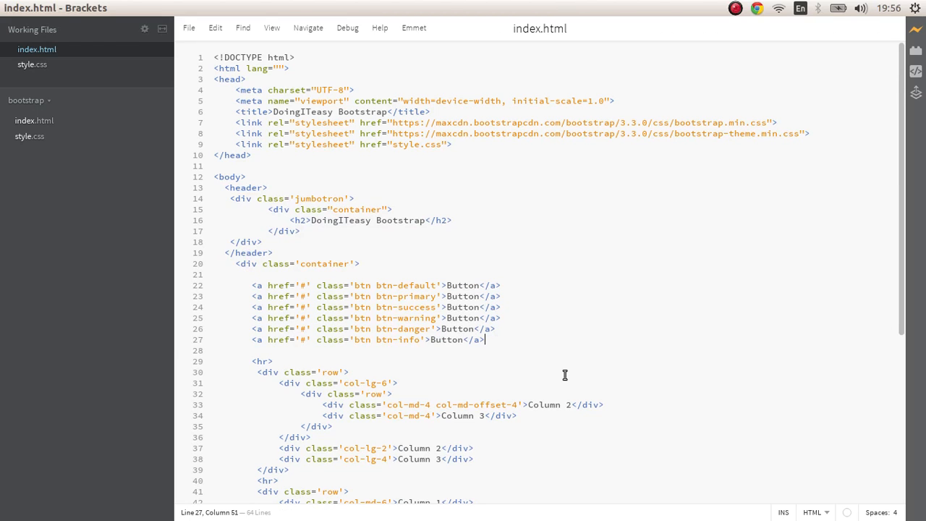
{"action": "type", "text": "<bu"}
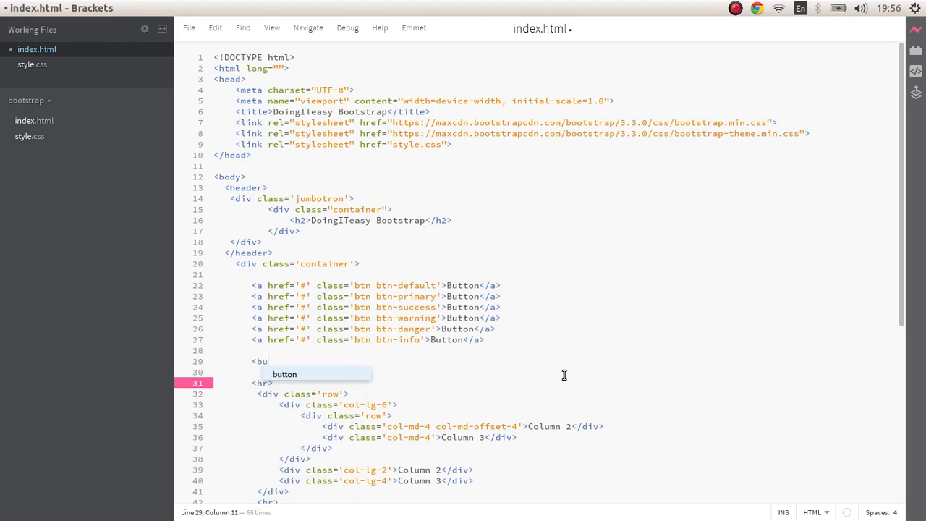
{"action": "type", "text": "tton class"}
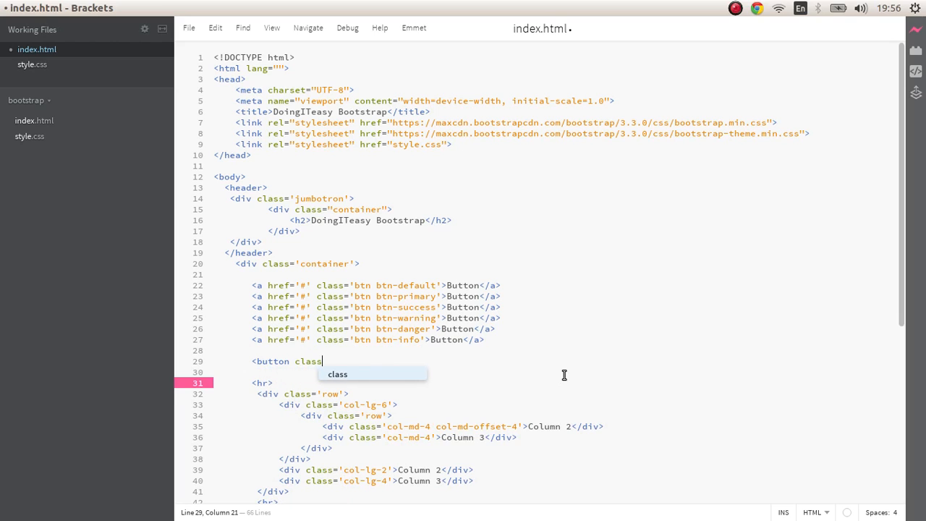
{"action": "type", "text": "='btn bt"}
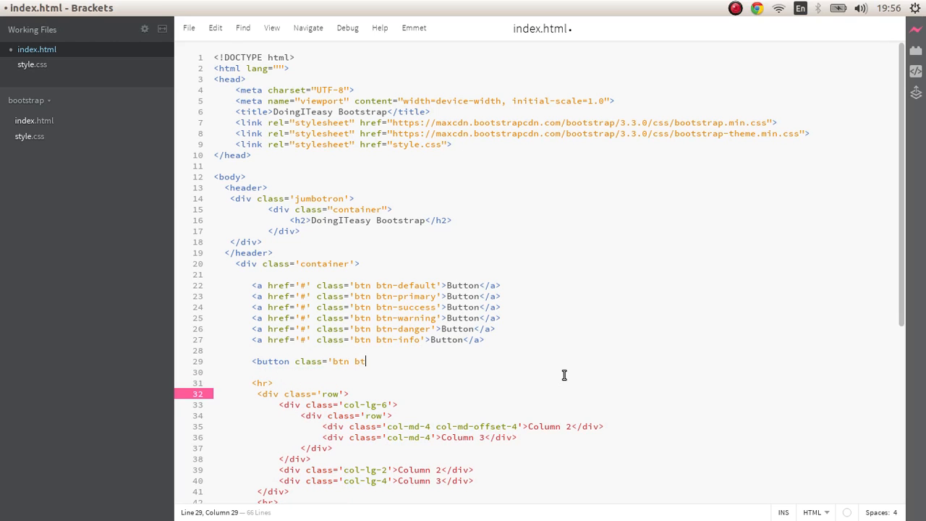
{"action": "type", "text": "-dr"}
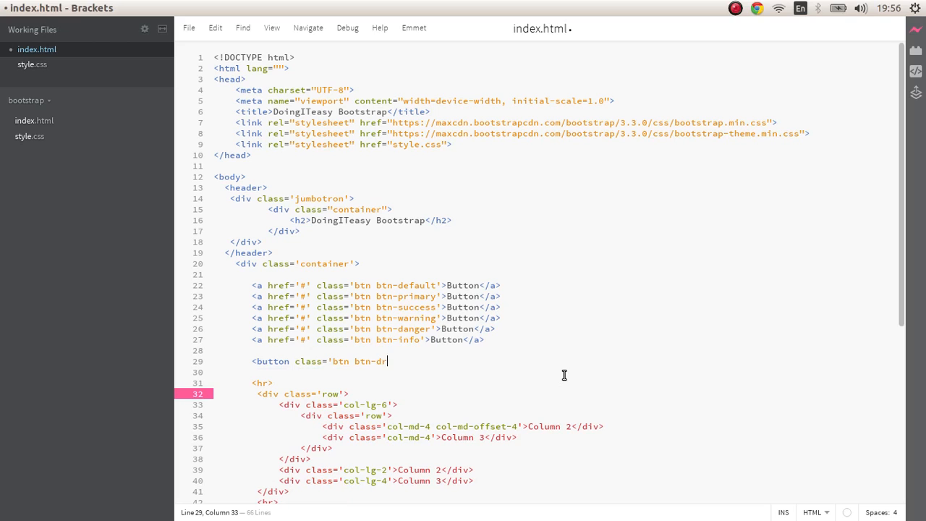
{"action": "type", "text": "efault'></button>"}
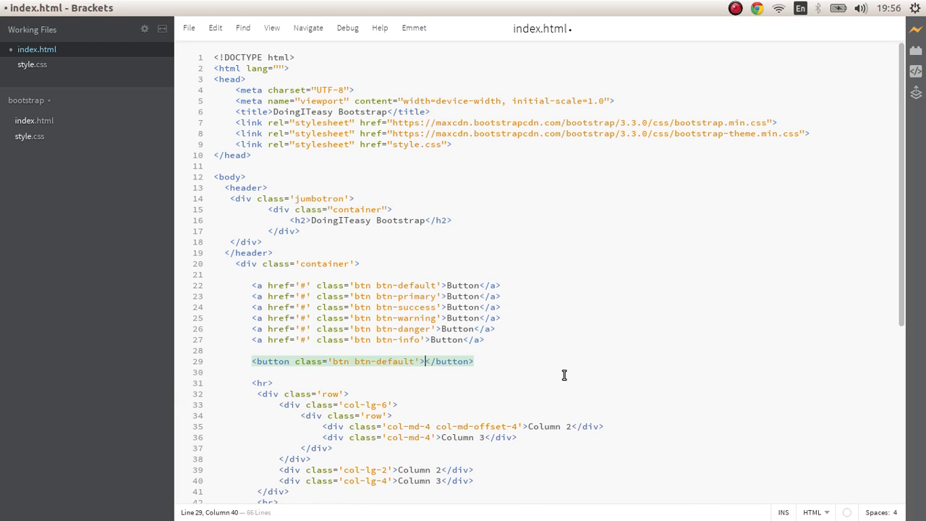
{"action": "type", "text": "Default"}
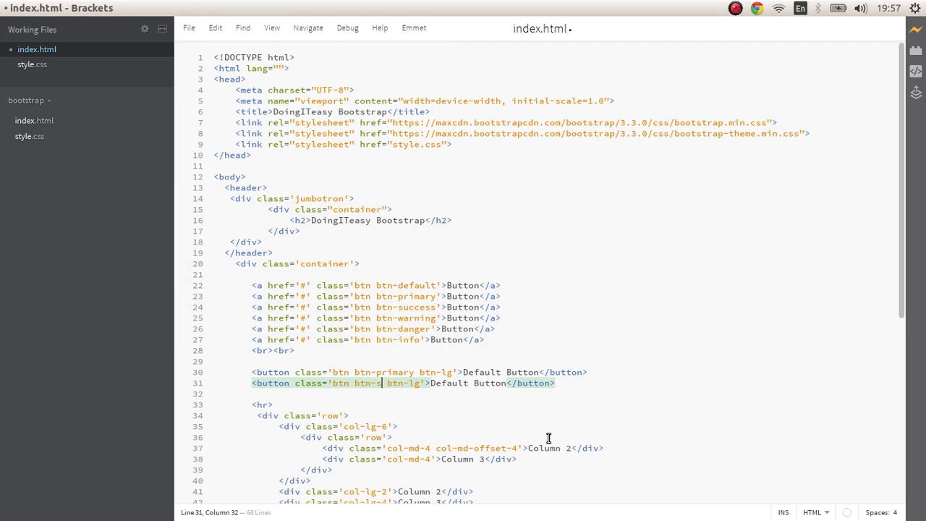
{"action": "type", "text": "uccess"}
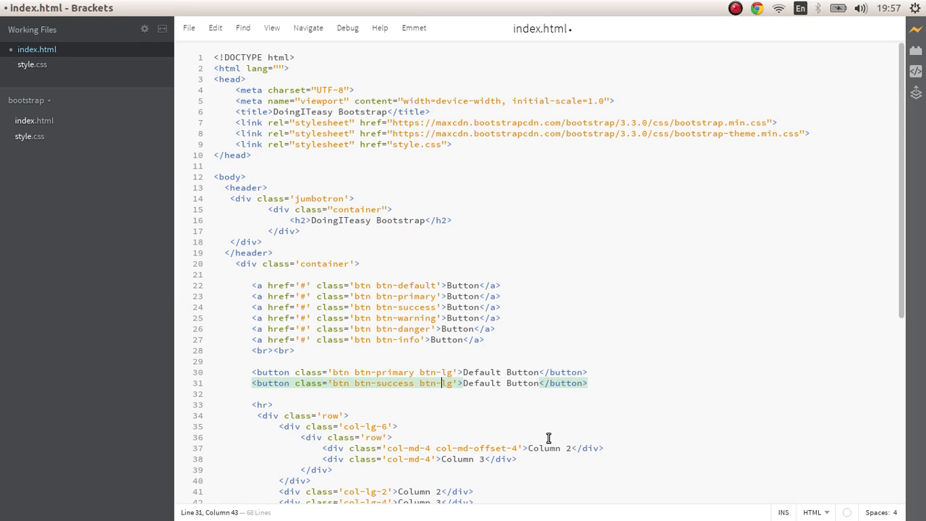
{"action": "type", "text": "sm"}
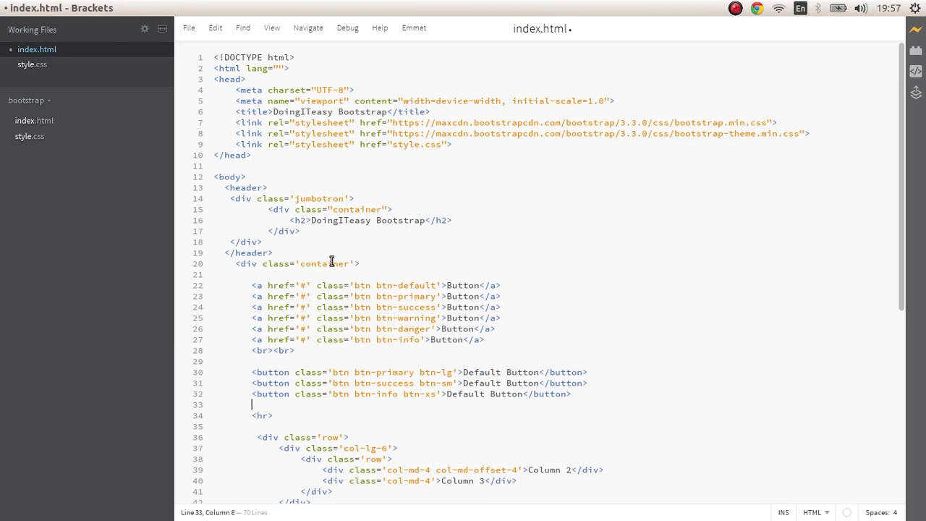
Add <button class='btn btn-primary btn-lg btn-block'>Default Button</button> after the divider.
{"action": "type", "text": "<button class='btn btn-primary btn-lg'>Default Button</button>"}
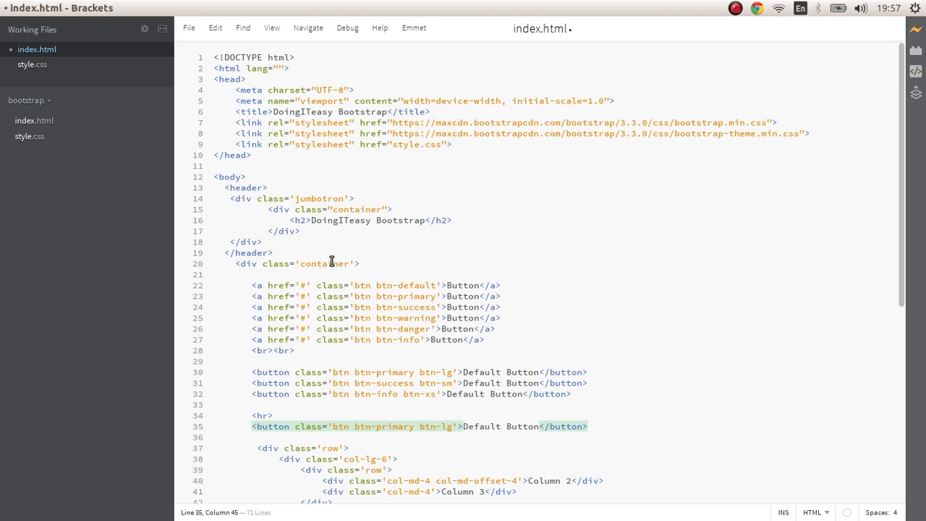
{"action": "type", "text": "b"}
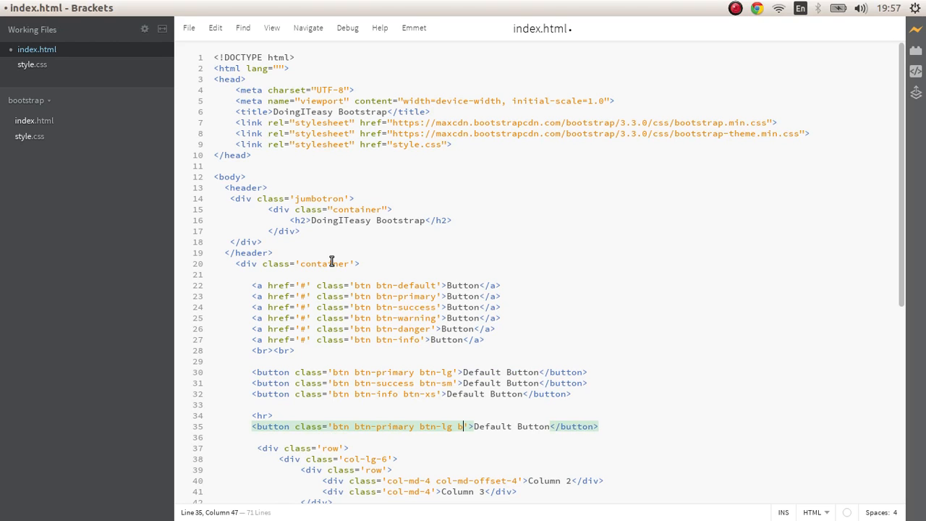
{"action": "type", "text": "tn-block"}
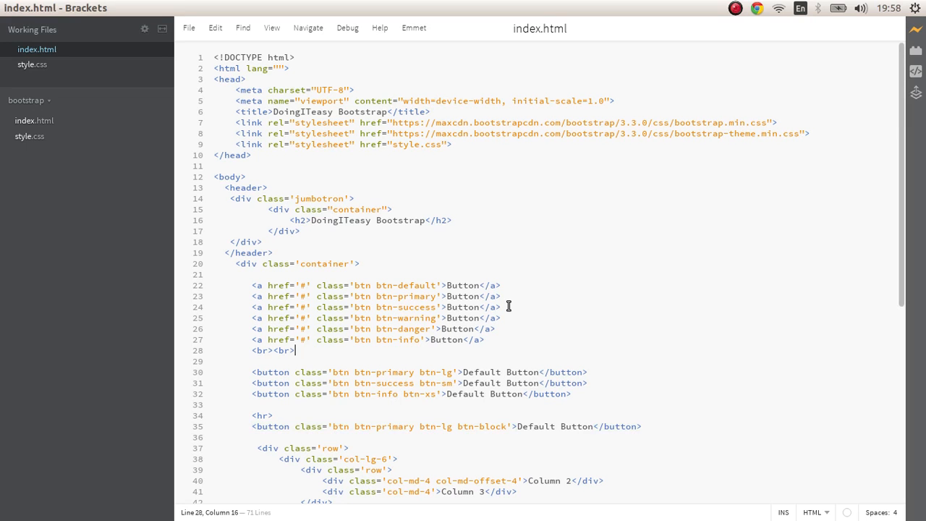
{"action": "left_click", "coordinate": [295, 469]}
{"action": "type", "text": "<br><br>"}
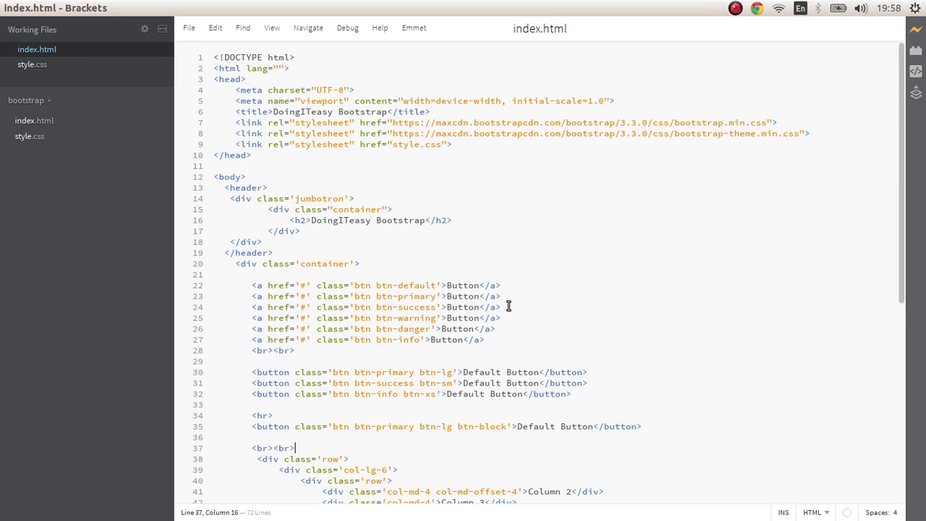
Switch to the Chrome preview to see the sized and block buttons.
{"action": "key", "text": "alt+Tab"}
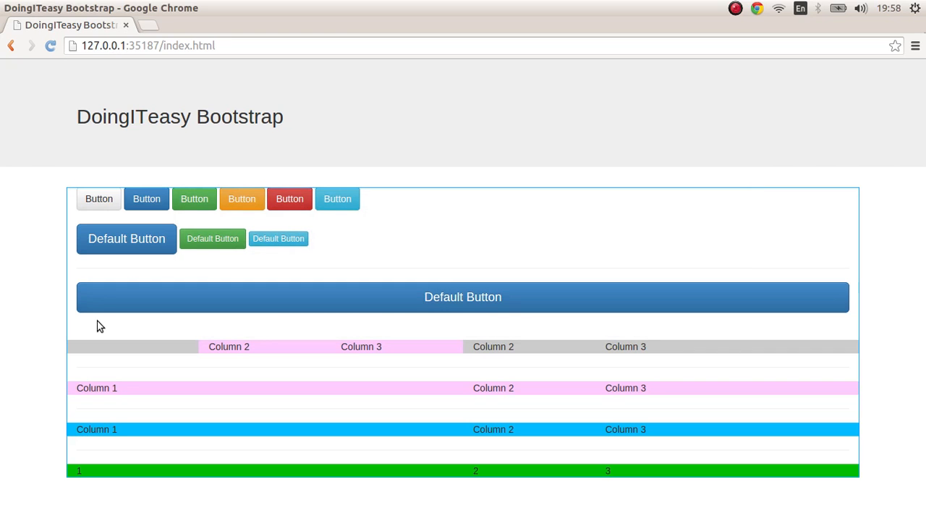
{"action": "mouse_move", "coordinate": [158, 284]}
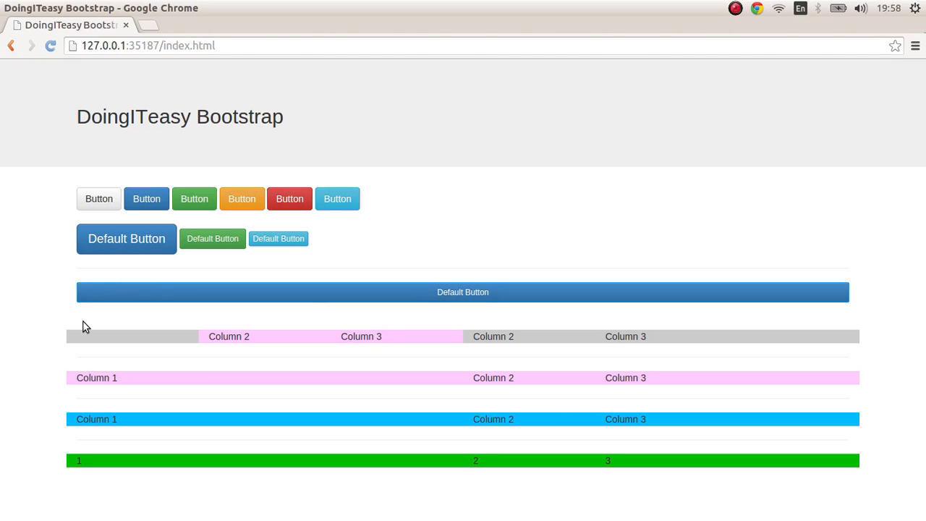
{"action": "mouse_move", "coordinate": [586, 275]}
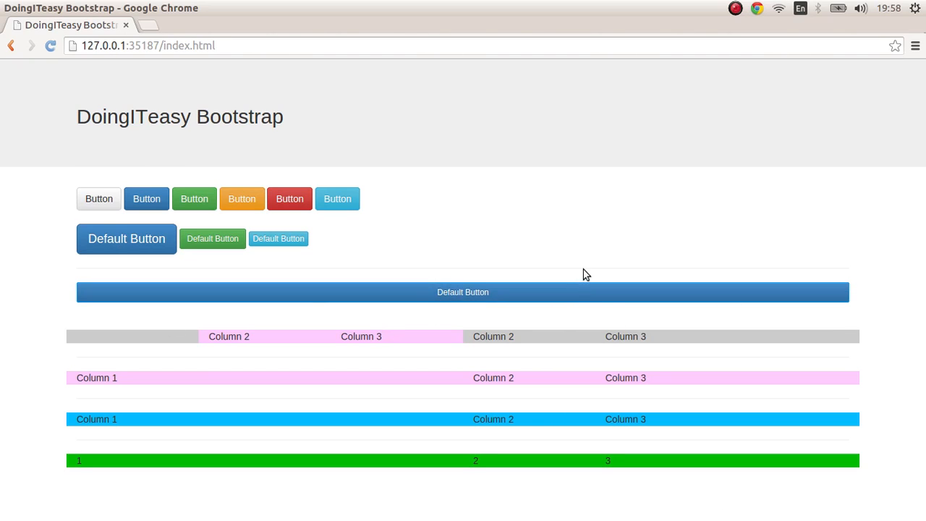
{"action": "mouse_move", "coordinate": [850, 300]}
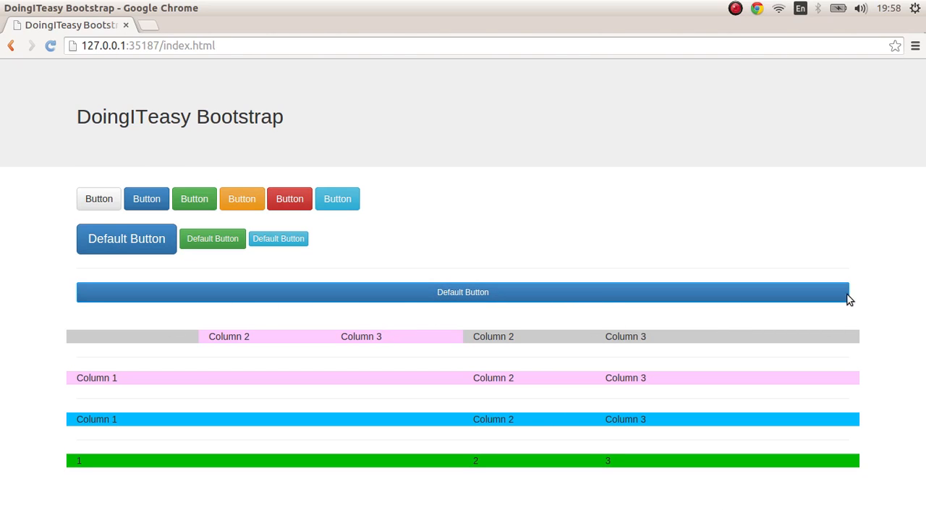
{"action": "mouse_move", "coordinate": [304, 345]}
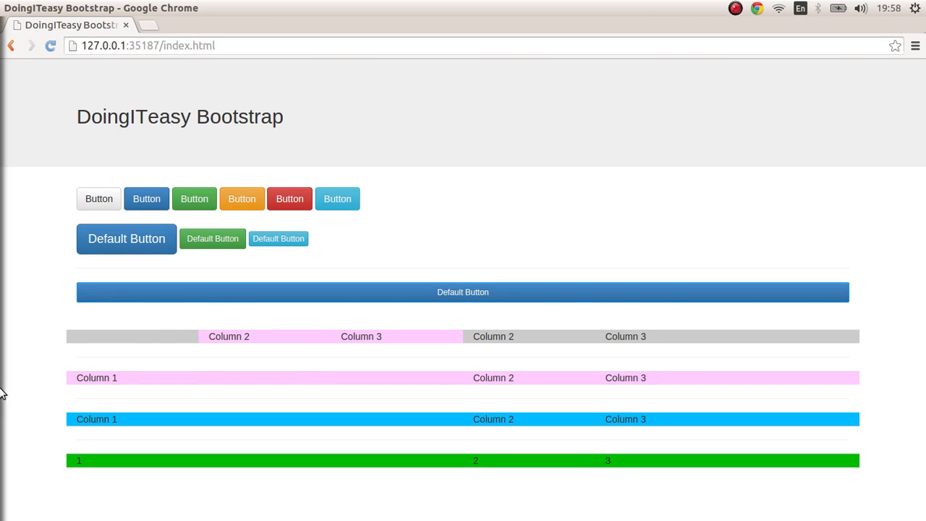
{"action": "mouse_move", "coordinate": [324, 327]}
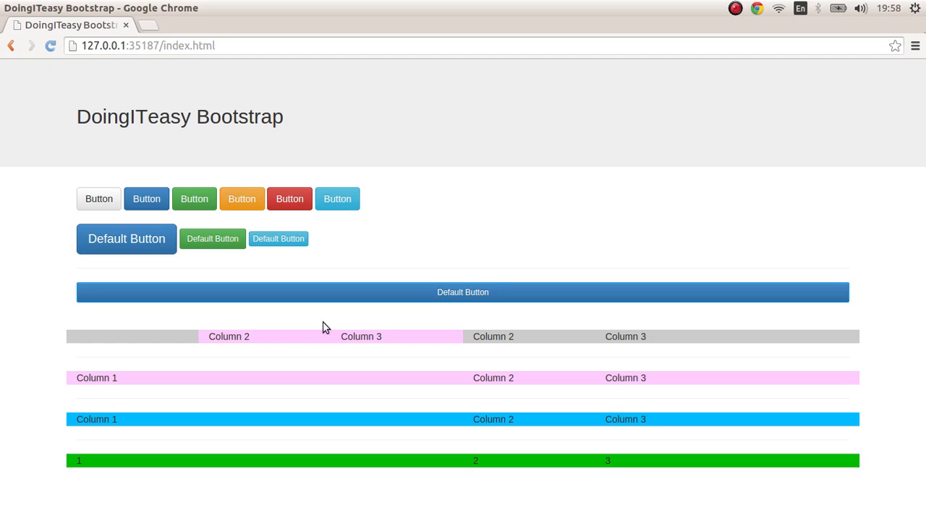
{"action": "mouse_move", "coordinate": [436, 290]}
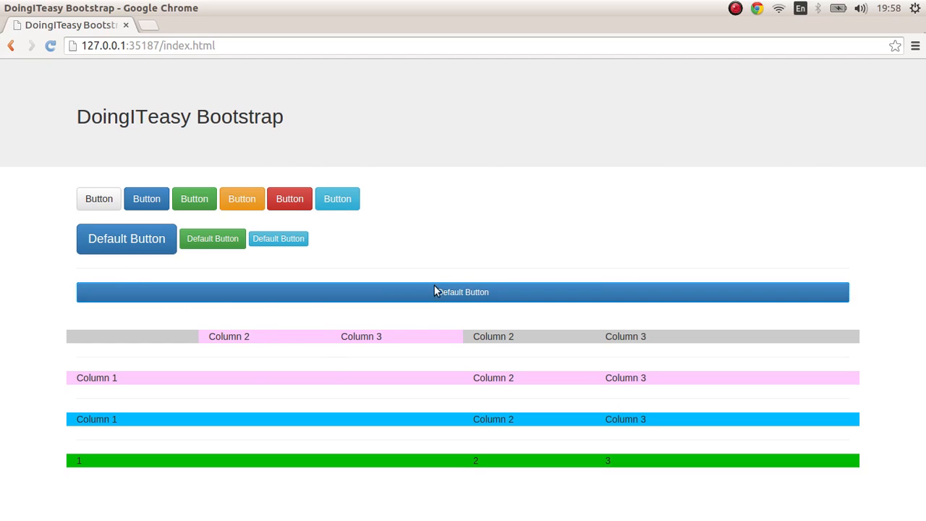
{"action": "mouse_move", "coordinate": [279, 351]}
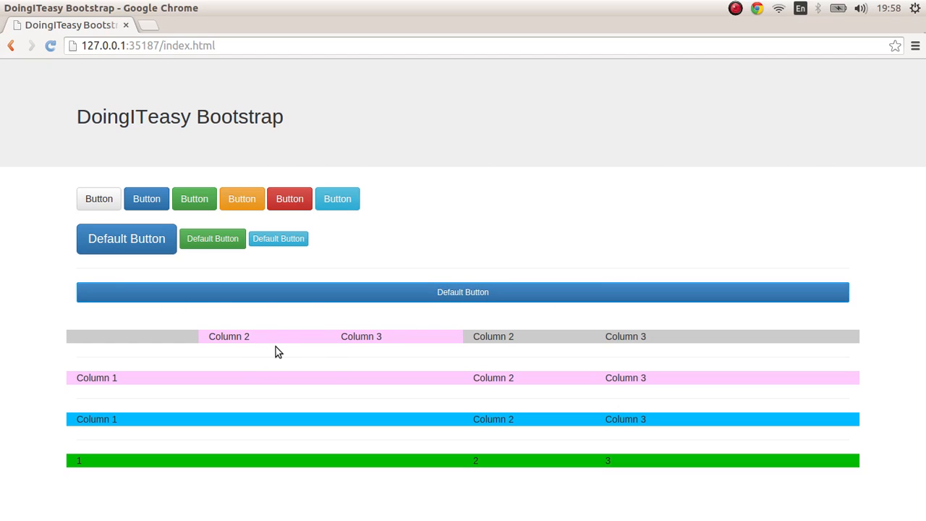
{"action": "mouse_move", "coordinate": [3, 345]}
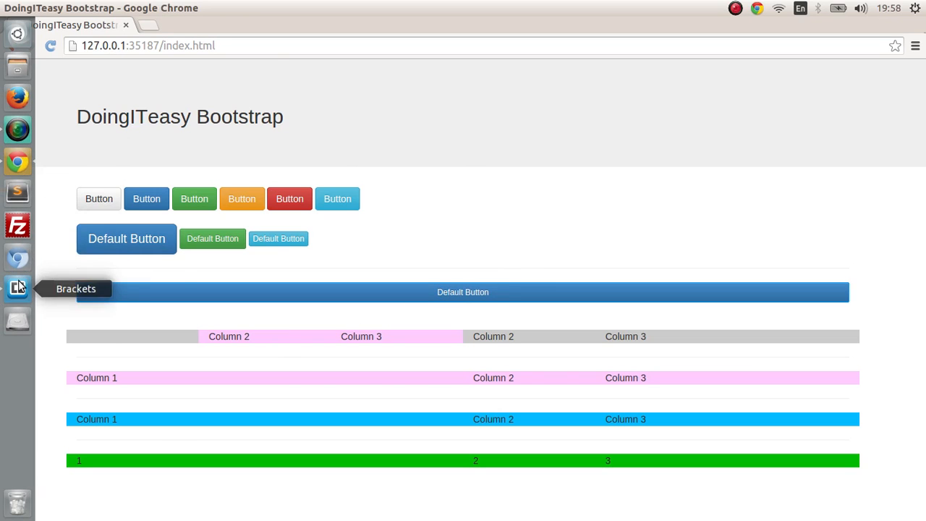
Write <span class='glyphicon glyphicon-search searchIcon'></span> below the block button.
{"action": "left_click", "coordinate": [17, 288]}
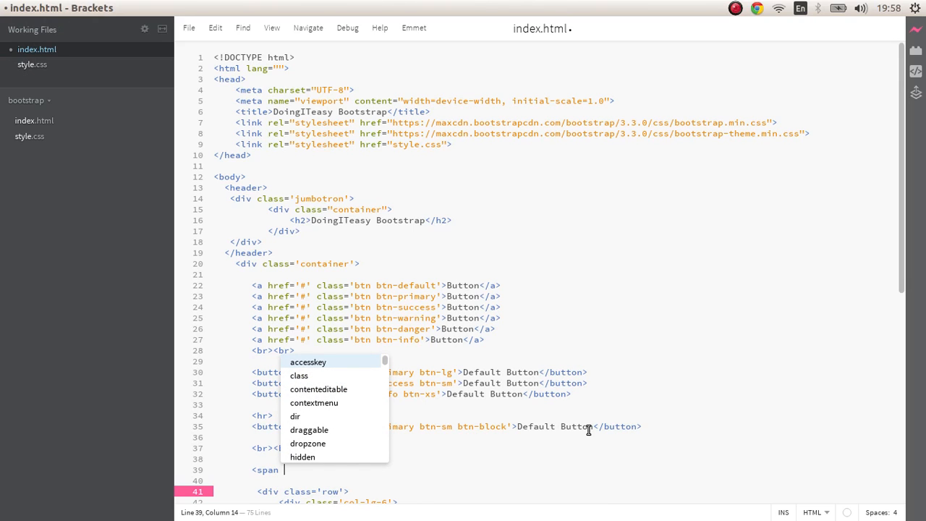
{"action": "type", "text": "class="}
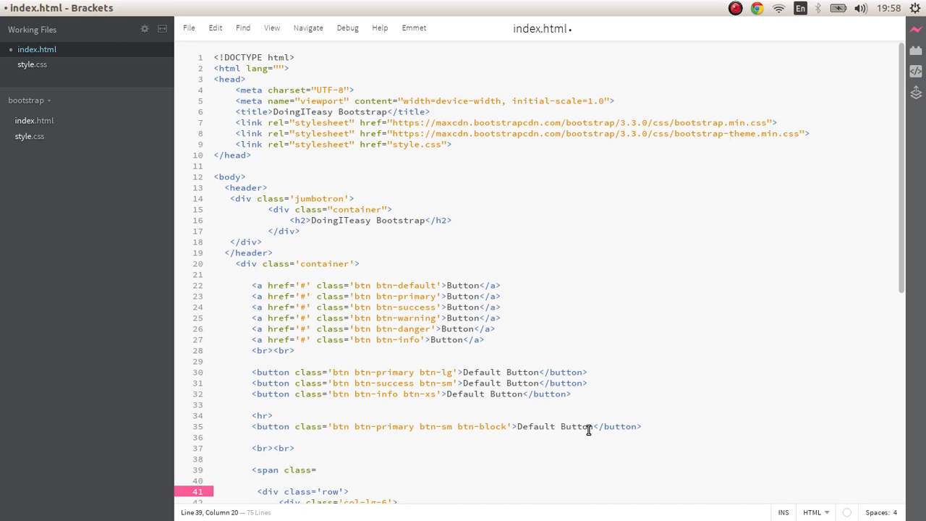
{"action": "type", "text": "'gly"}
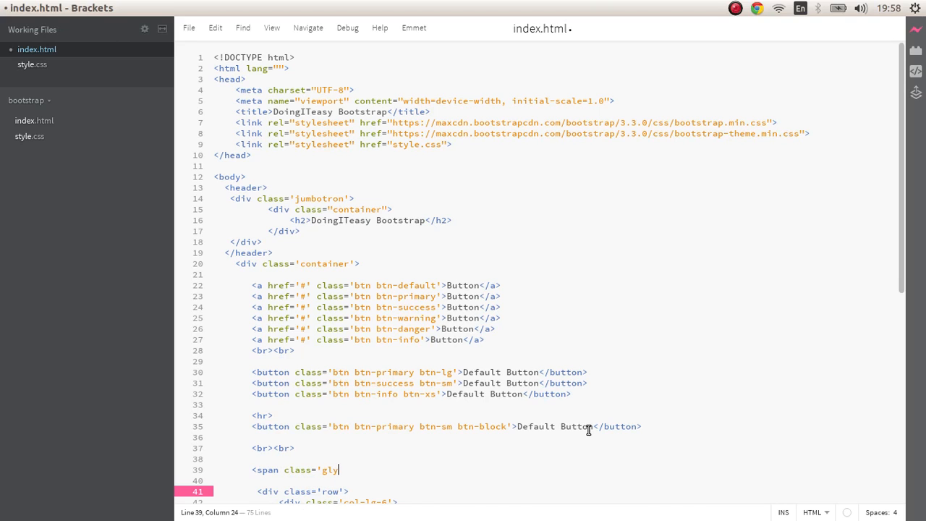
{"action": "type", "text": "phincon"}
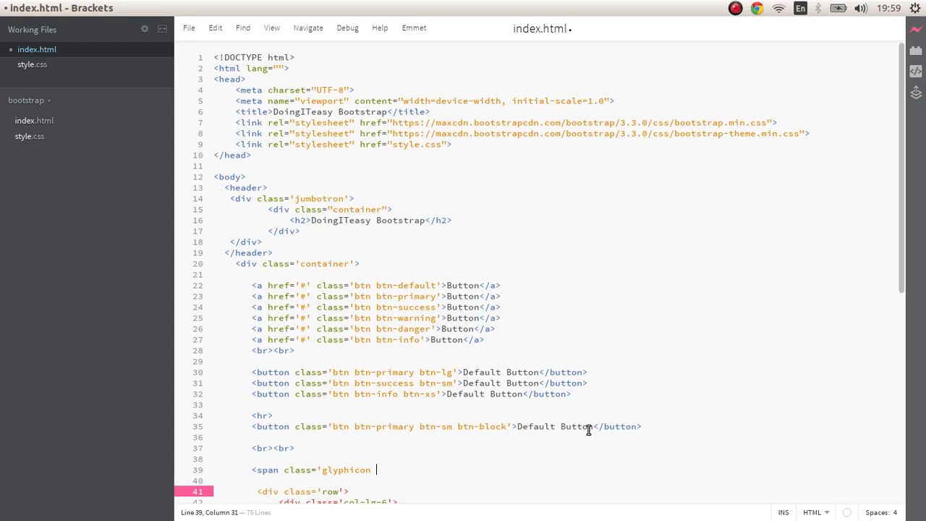
{"action": "type", "text": "ga"}
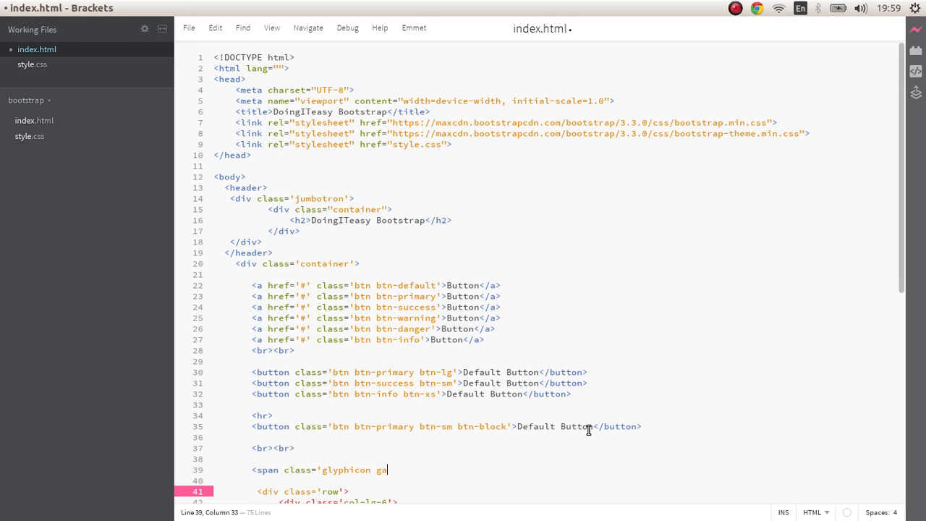
{"action": "type", "text": "glyph"}
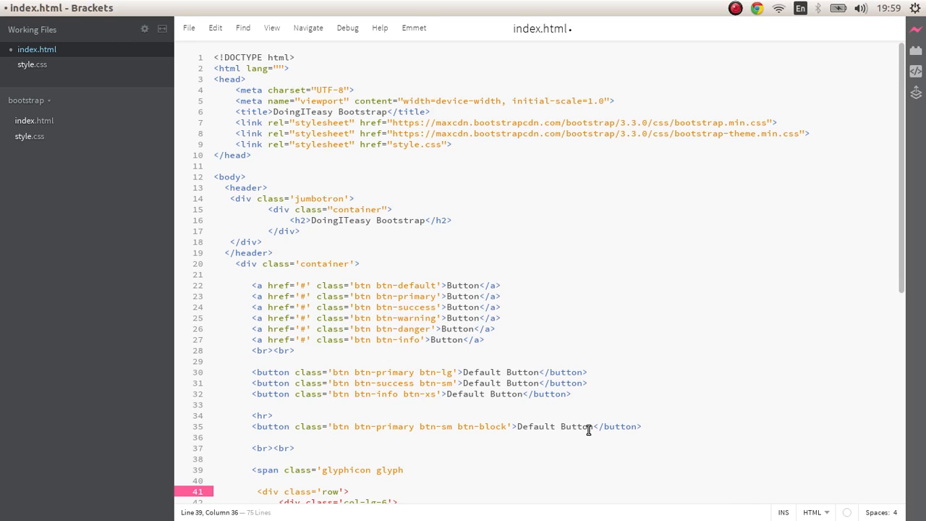
{"action": "type", "text": "icon-s"}
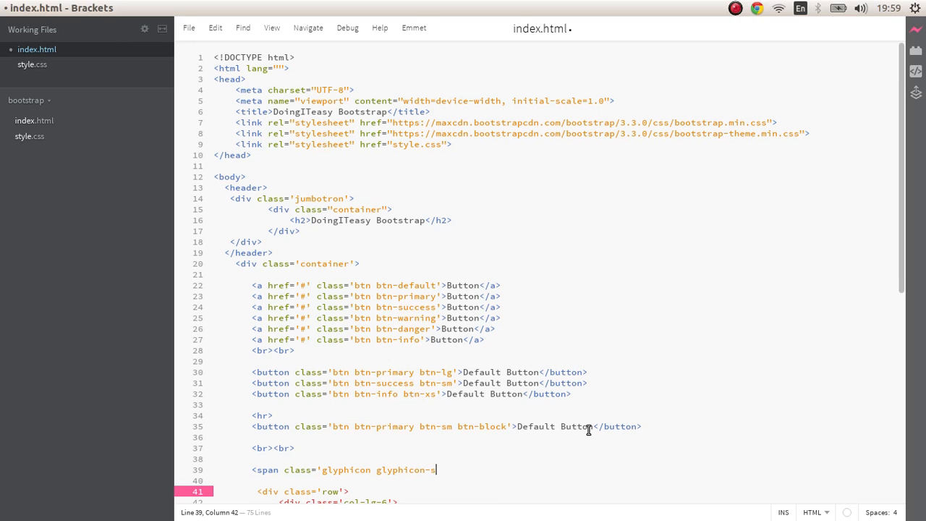
{"action": "type", "text": "earch '></span>"}
{"action": "type", "text": "<br><br>"}
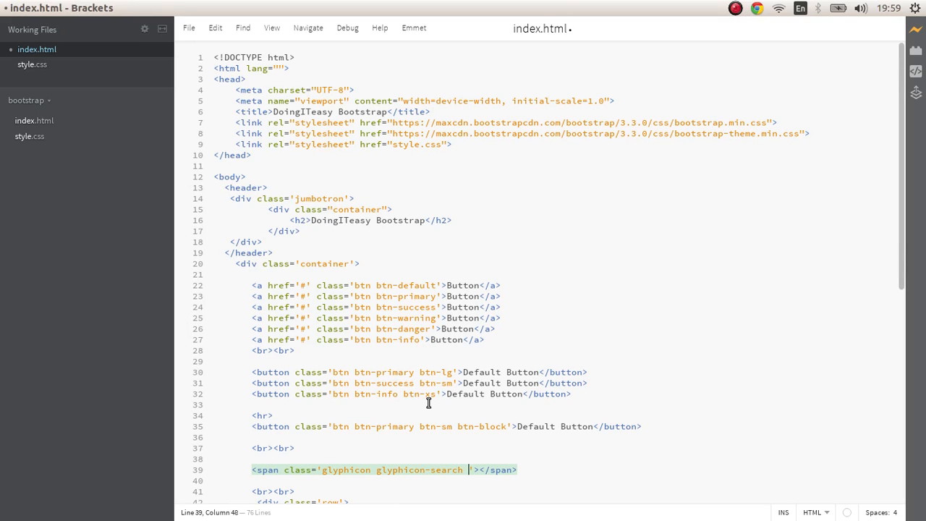
{"action": "type", "text": "search"}
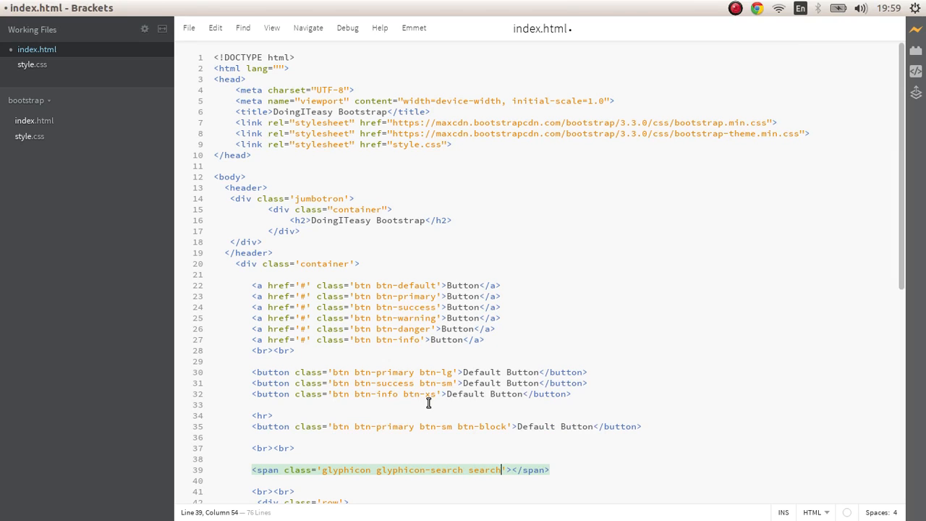
{"action": "type", "text": "Iv"}
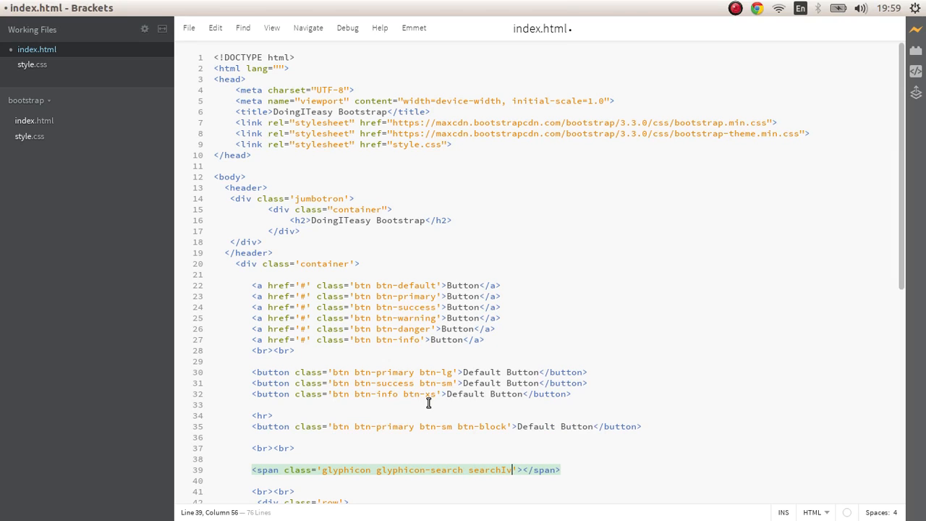
{"action": "type", "text": "on"}
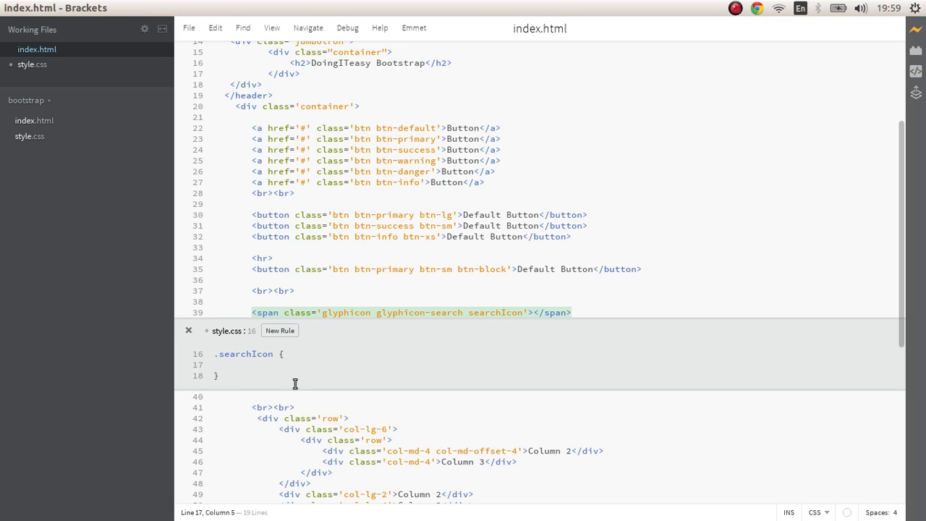
{"action": "mouse_move", "coordinate": [104, 228]}
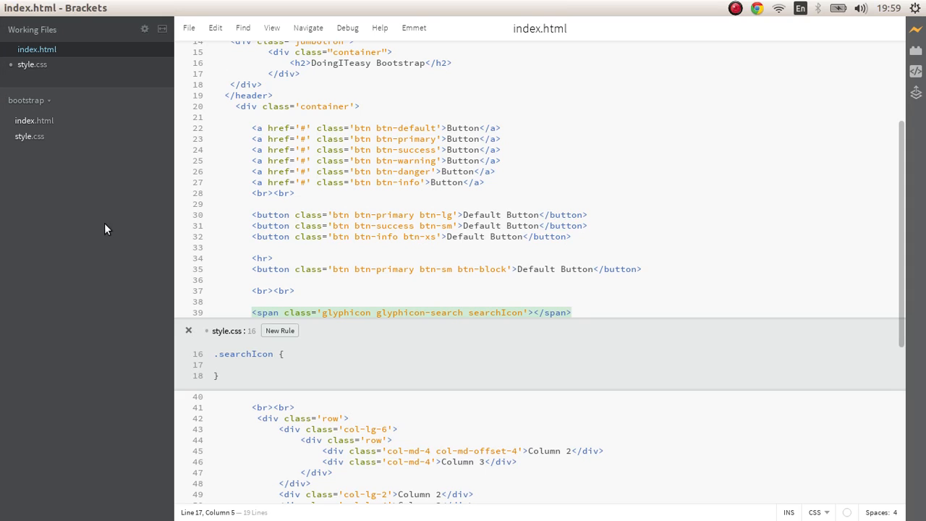
{"action": "mouse_move", "coordinate": [512, 349]}
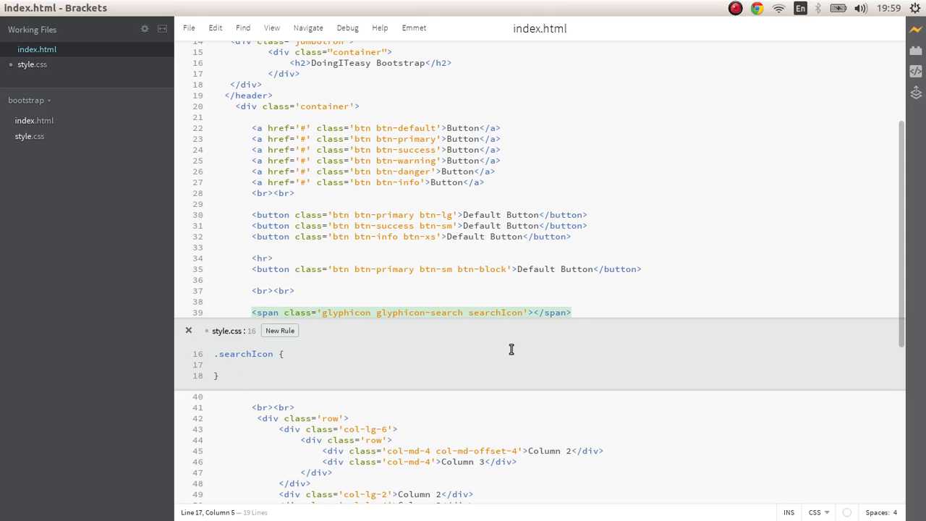
Give the .searchIcon rule an em font-size and color red.
{"action": "type", "text": "font-"}
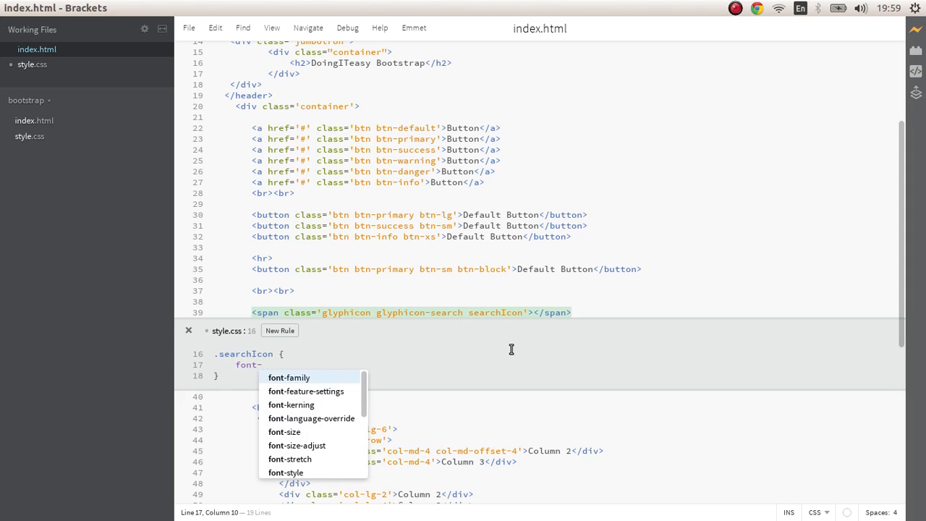
{"action": "type", "text": "size"}
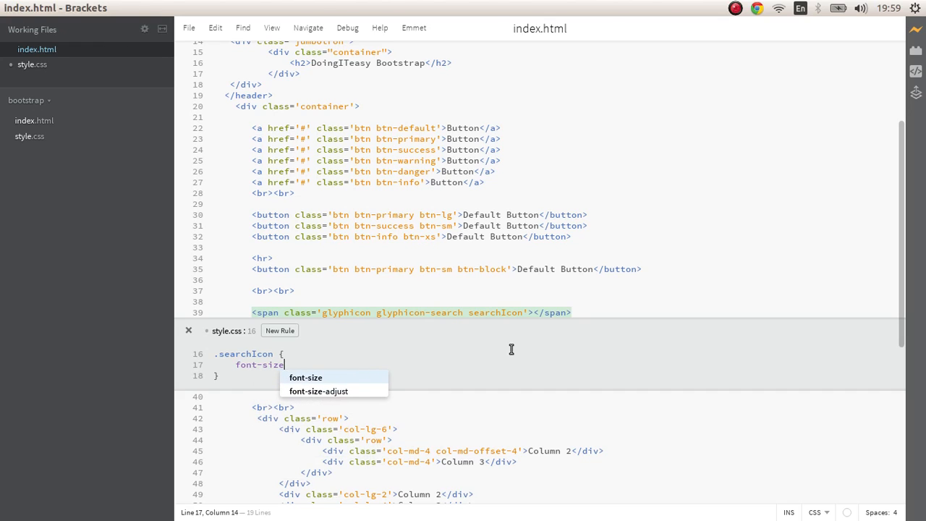
{"action": "type", "text": ":20"}
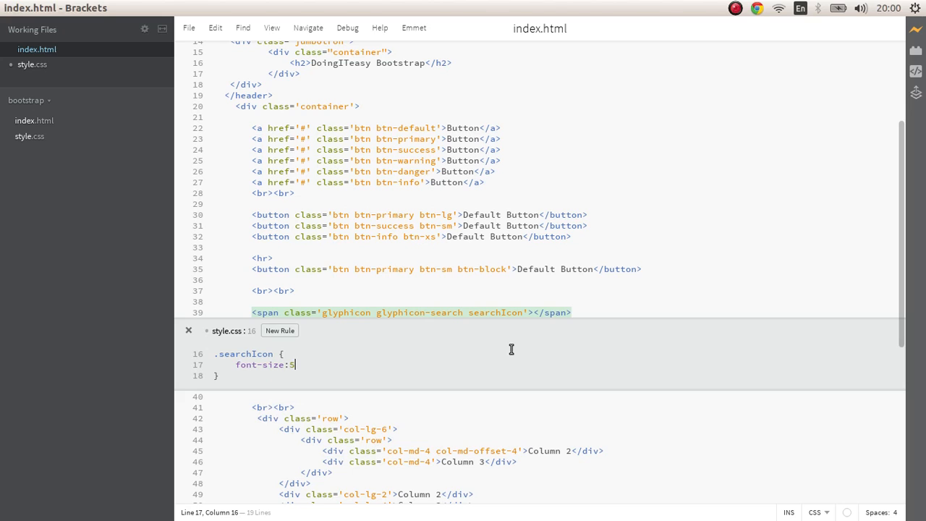
{"action": "type", "text": "em"}
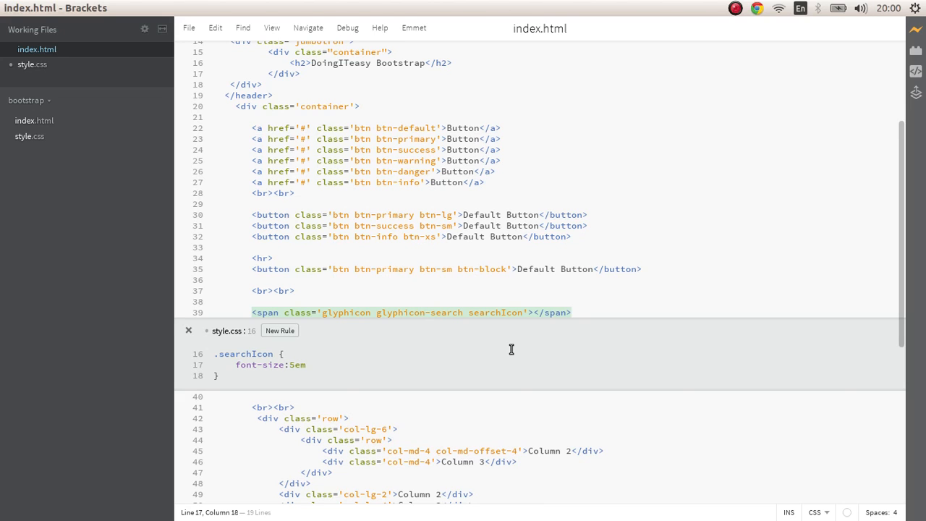
{"action": "key", "text": "enter"}
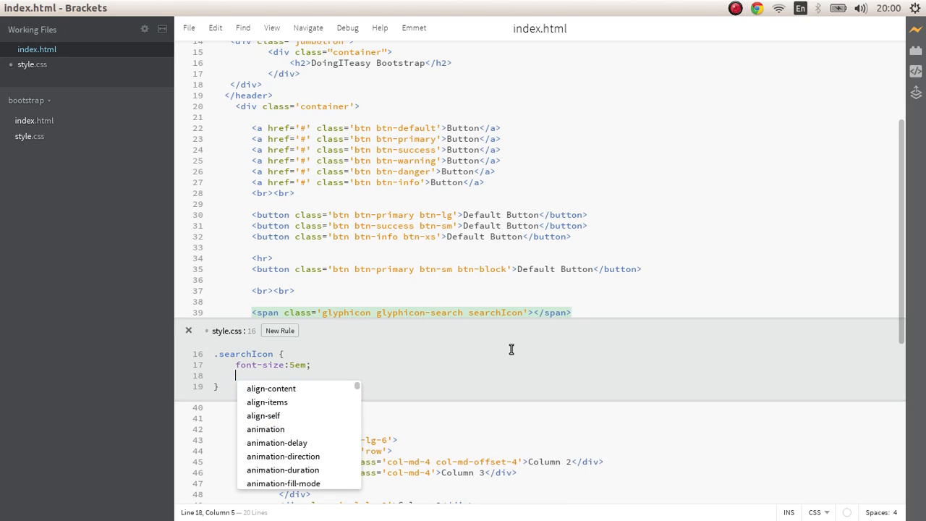
{"action": "type", "text": "color"}
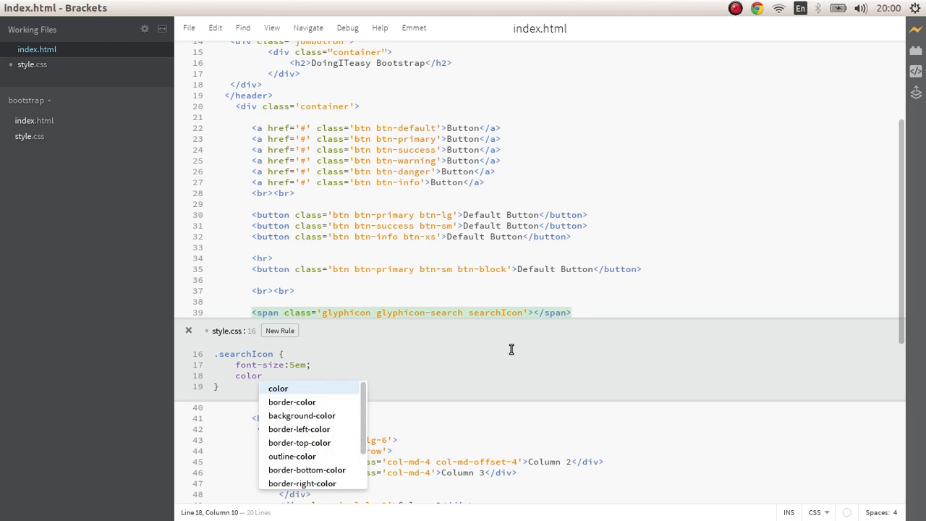
{"action": "type", "text": "red"}
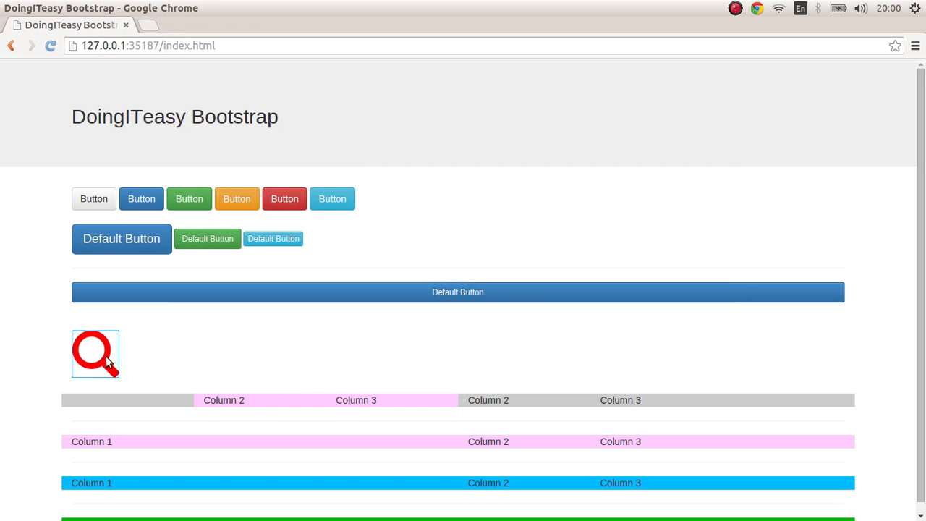
{"action": "mouse_move", "coordinate": [123, 369]}
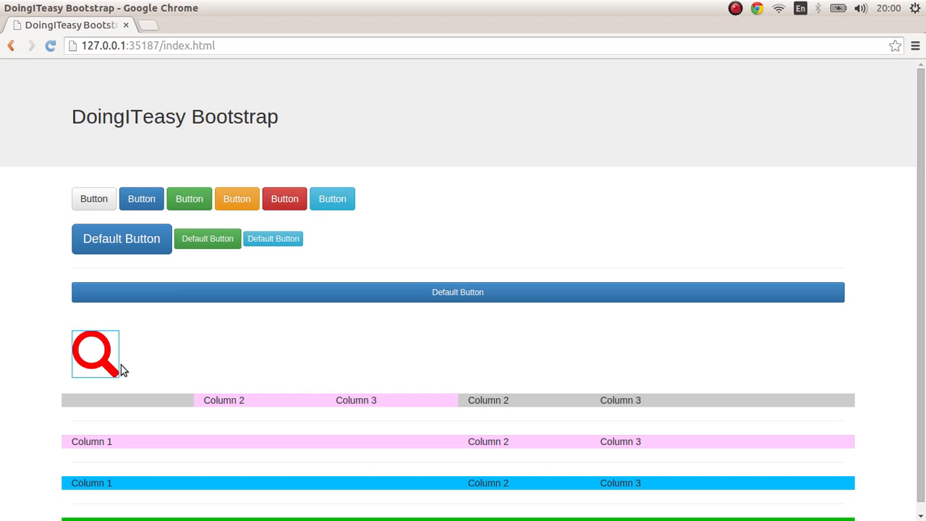
{"action": "mouse_move", "coordinate": [562, 344]}
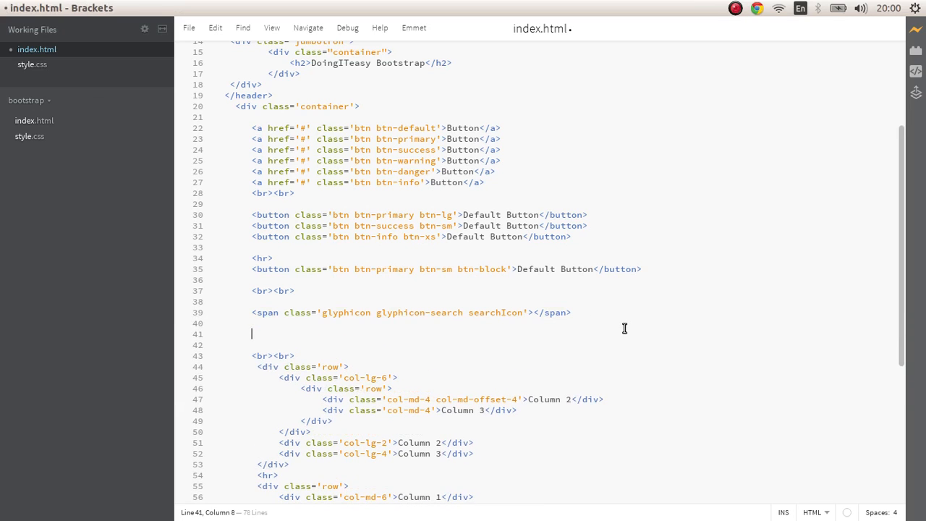
{"action": "mouse_move", "coordinate": [625, 328]}
{"action": "type", "text": "<button class='btn btn-primary btn-lg'></button>"}
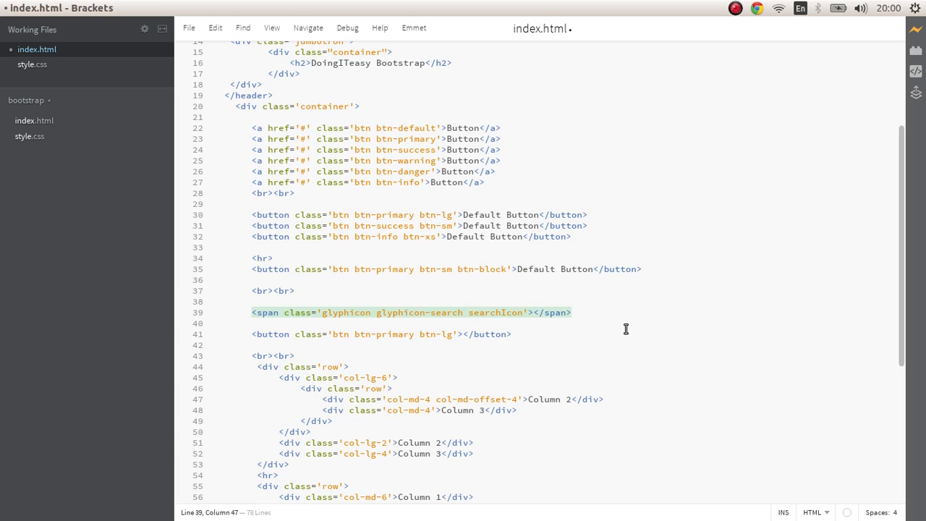
Place the glyphicon-search span inside the large primary button.
{"action": "left_click", "coordinate": [572, 313]}
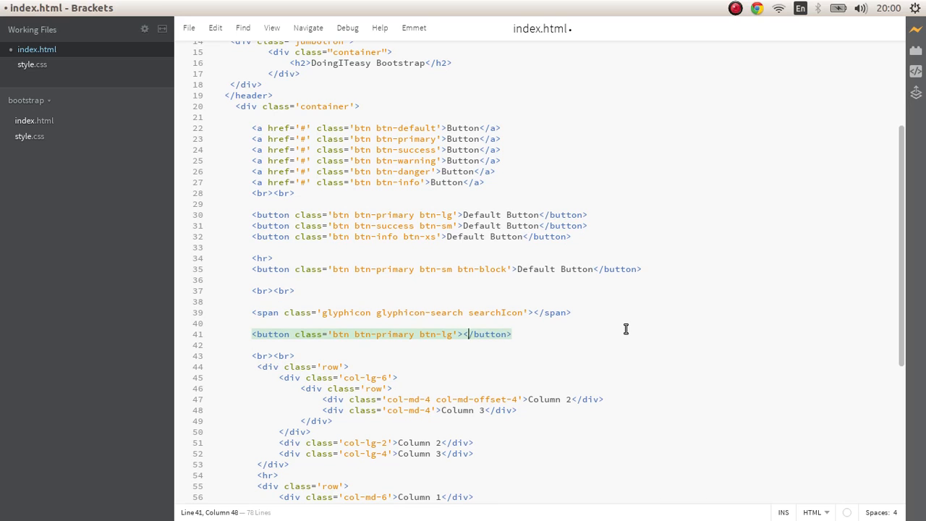
{"action": "type", "text": "<span class='glyphicon glyphicon-search searchIcon'></span>"}
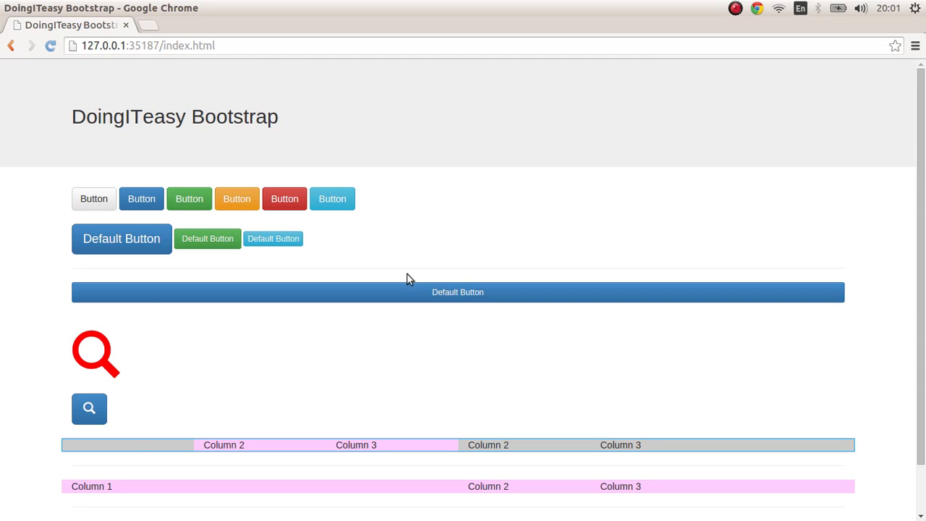
Scroll the Chrome preview down to check the glyphicon button.
{"action": "scroll", "scroll_direction": "down", "scroll_amount": 3}
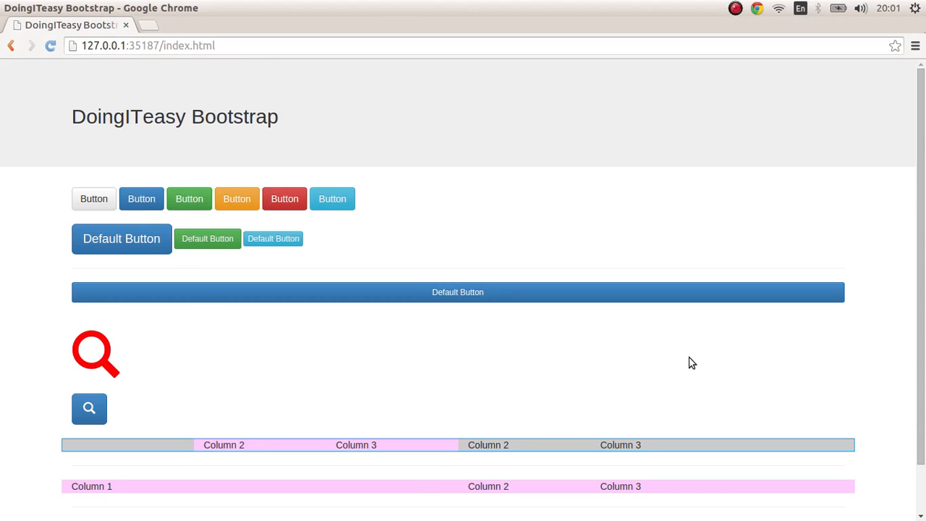
{"action": "scroll", "scroll_direction": "down", "scroll_amount": 3}
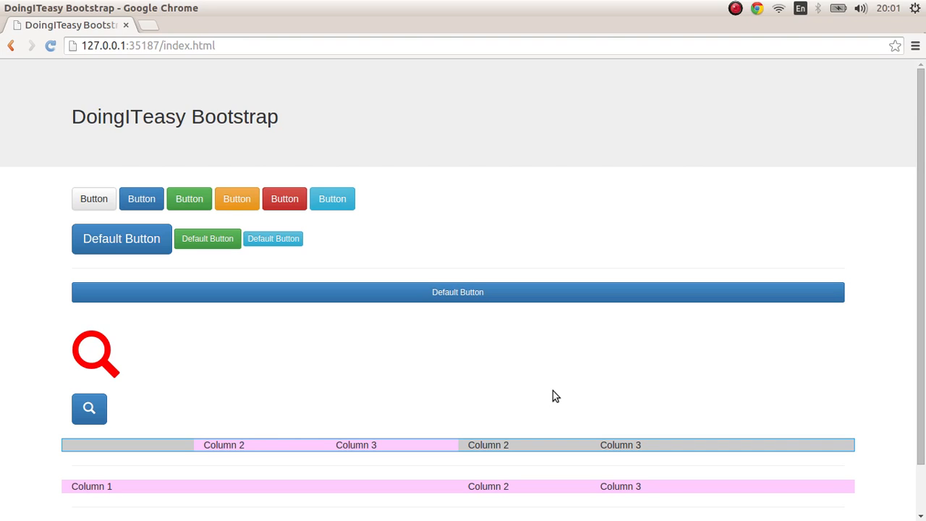
{"action": "mouse_move", "coordinate": [744, 32]}
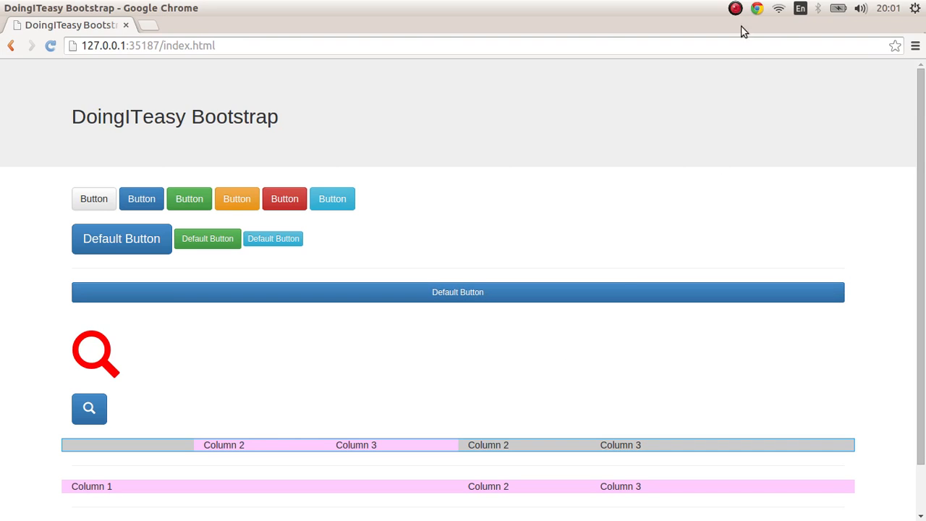